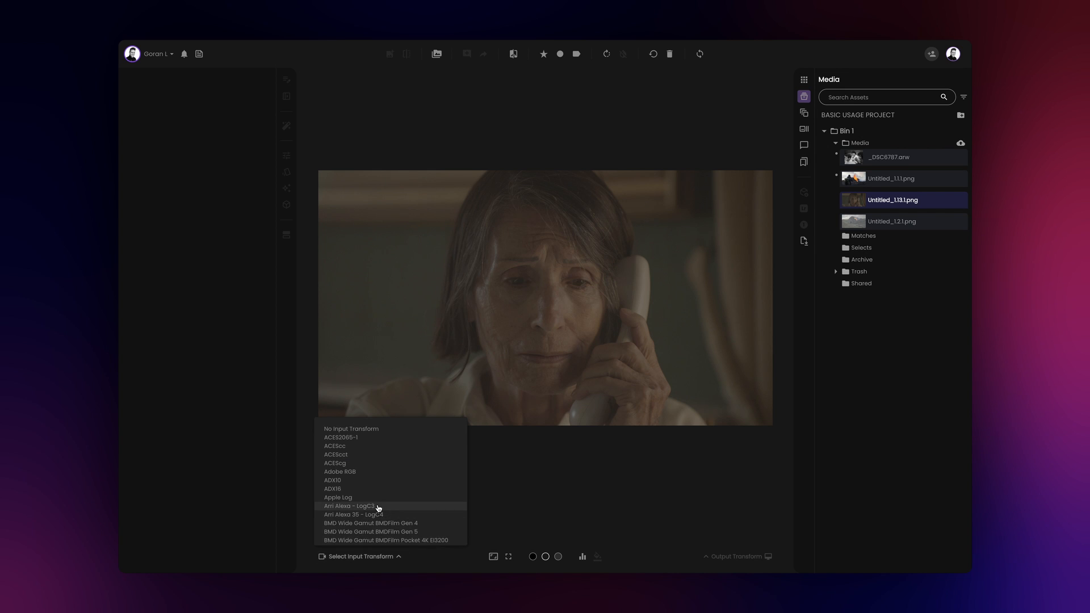
Apply an Arri Alexa LogC3 input transform and a NeuralToneAI grade with warmer white balance and raised exposure
{"action": "left_click", "coordinate": [353, 506]}
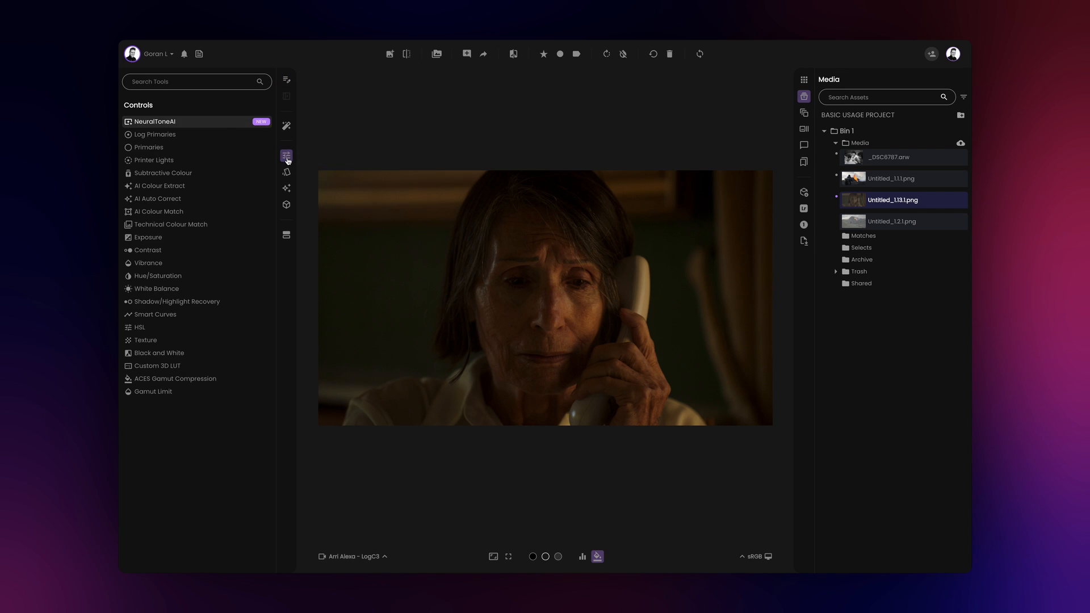
{"action": "left_click", "coordinate": [154, 121]}
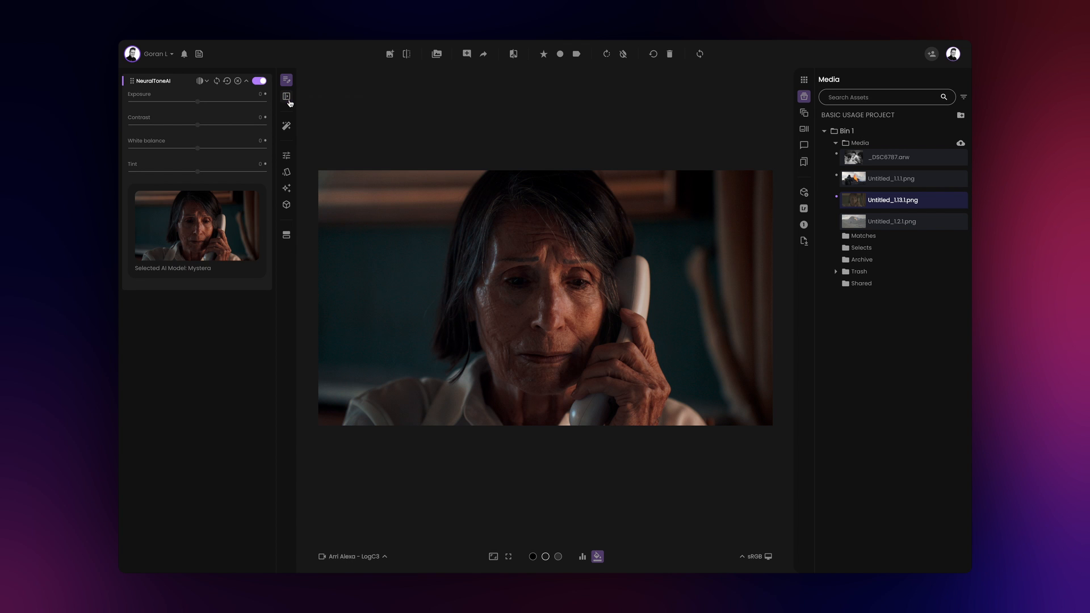
{"action": "left_click_drag", "start_coordinate": [201, 150], "coordinate": [171, 150]}
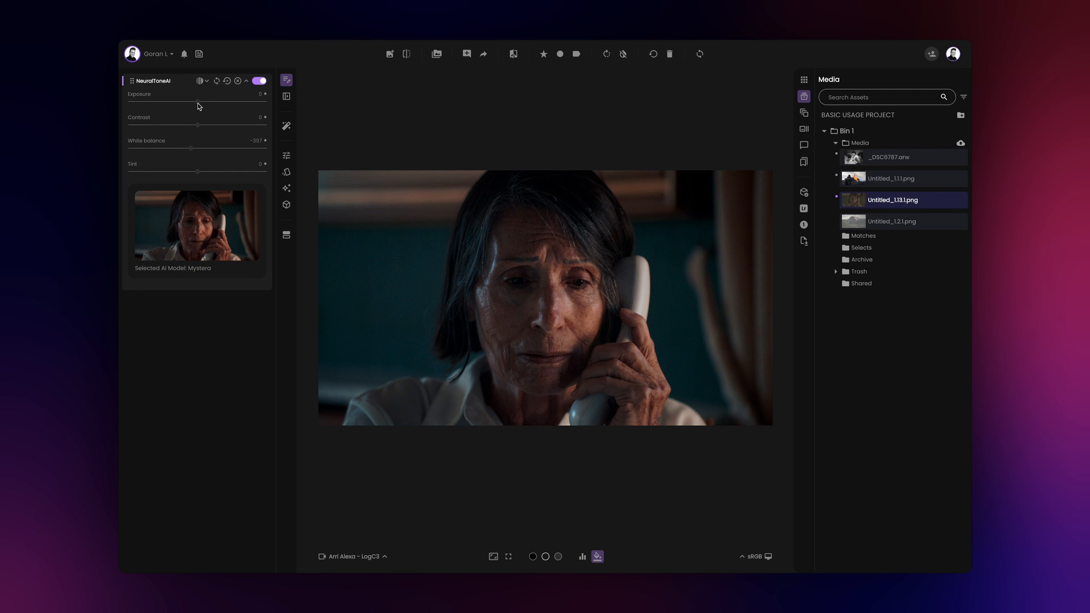
{"action": "left_click_drag", "start_coordinate": [196, 110], "coordinate": [229, 110]}
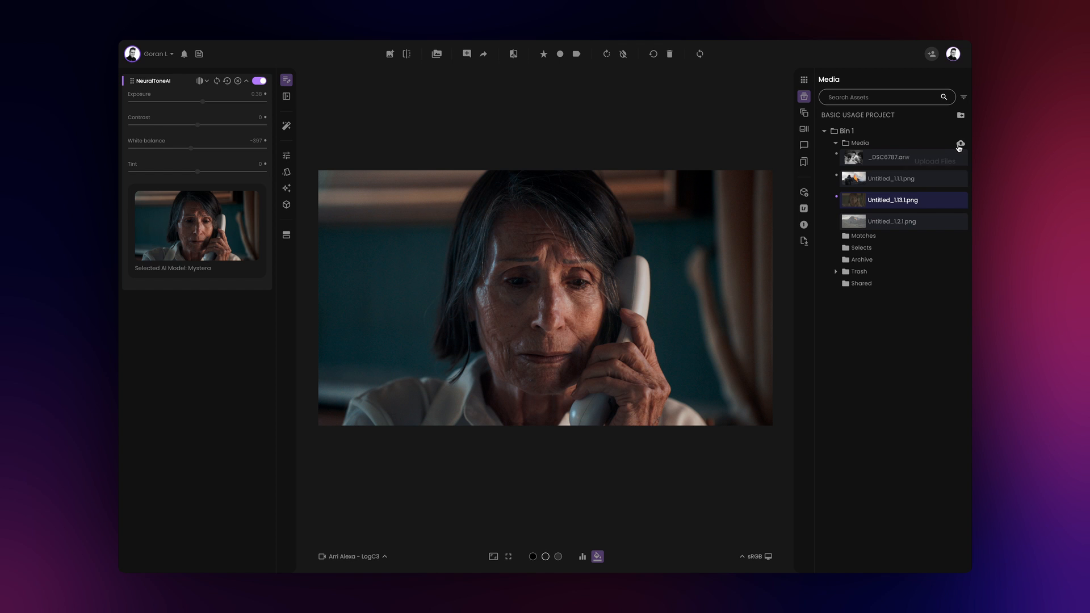
Upload the raw .arw photos, including _DSC6787.arw and DSC06380.arw, into the Media folder
{"action": "left_click", "coordinate": [961, 144]}
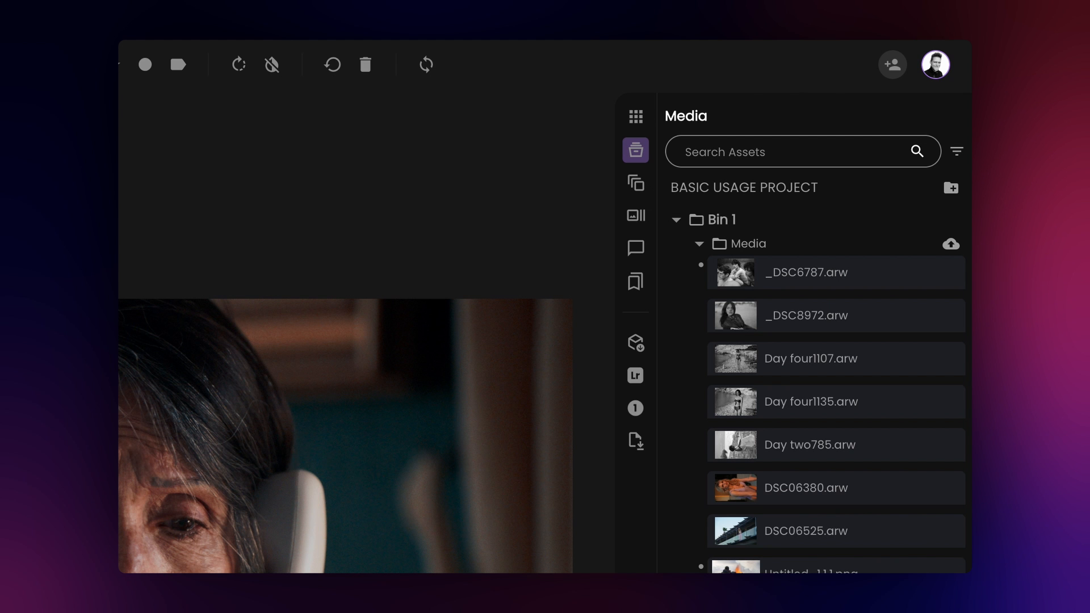
{"action": "left_click", "coordinate": [635, 150]}
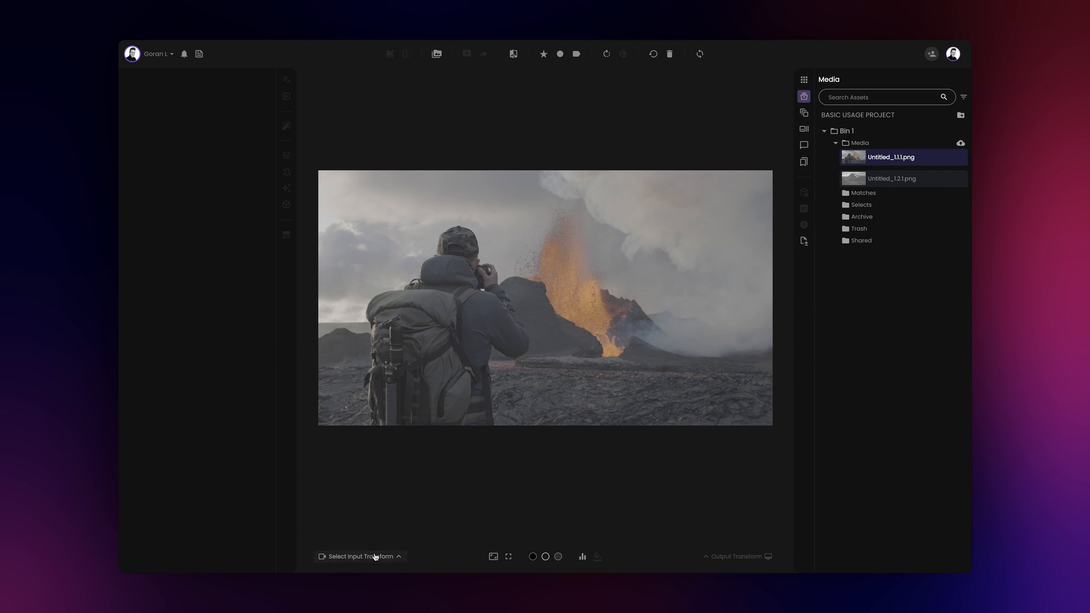
Choose Sony S-Log3 S-Gamut3.Cine as the input transform for _DSC6787.arw
{"action": "left_click", "coordinate": [360, 557]}
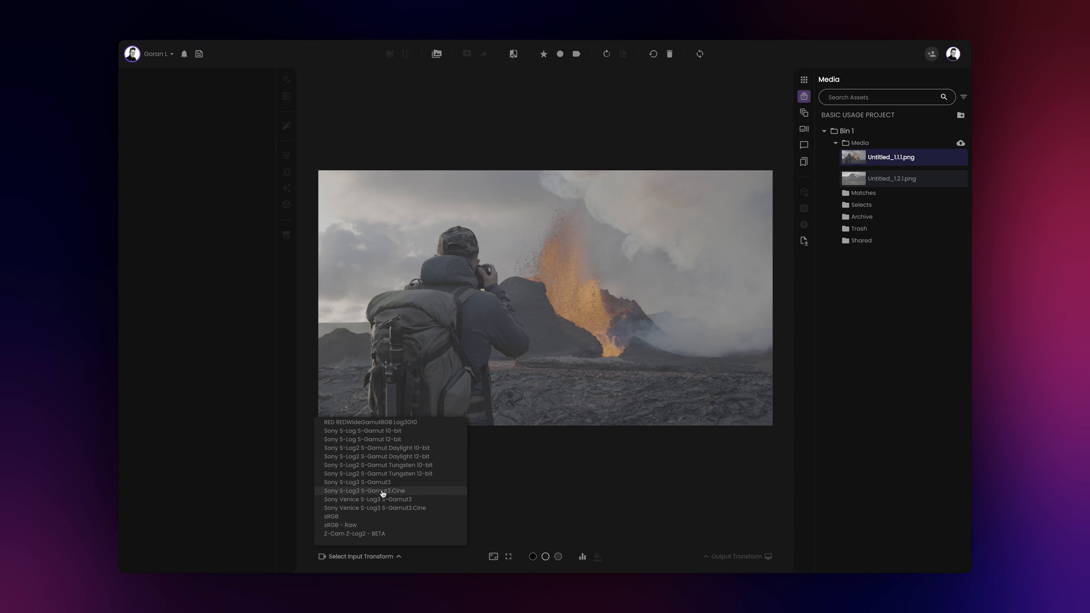
{"action": "left_click", "coordinate": [363, 490]}
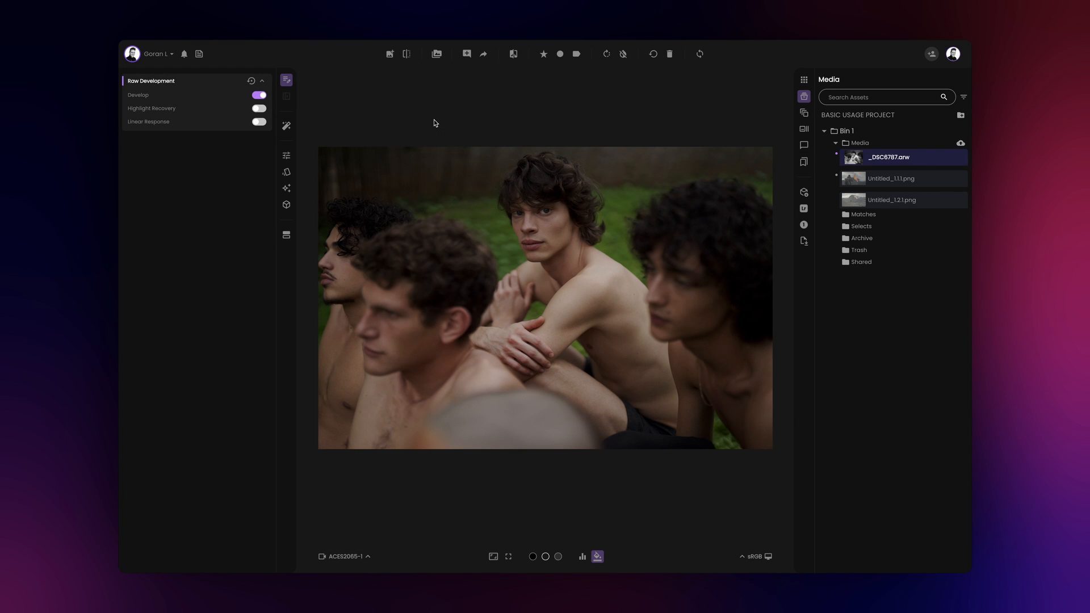
Browse the Controls and Magic Mode tools, then add an Exposure adjustment to the grade
{"action": "left_click", "coordinate": [286, 155]}
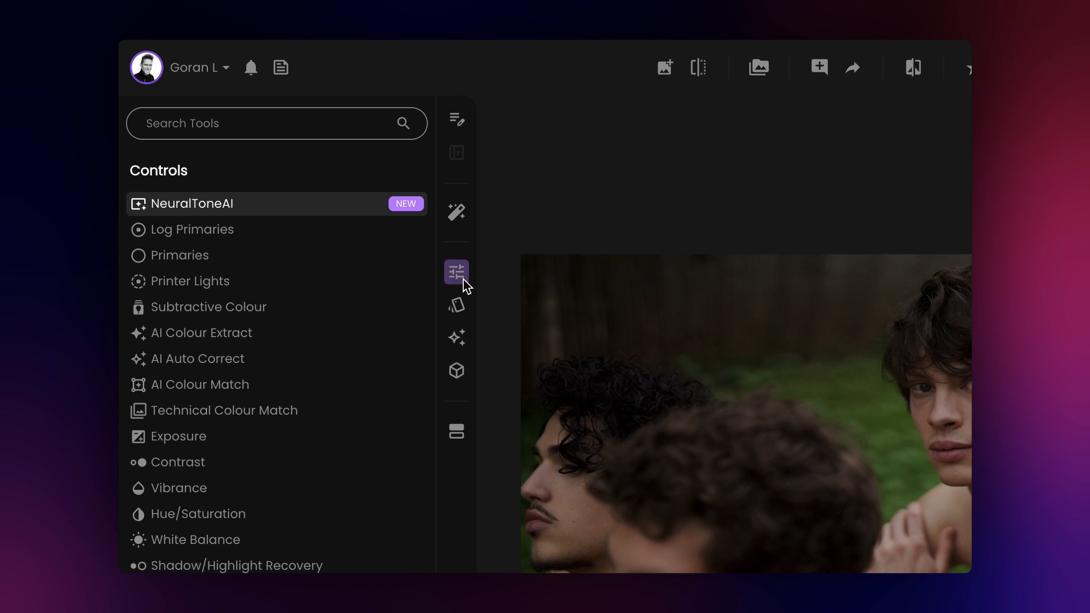
{"action": "left_click", "coordinate": [457, 338]}
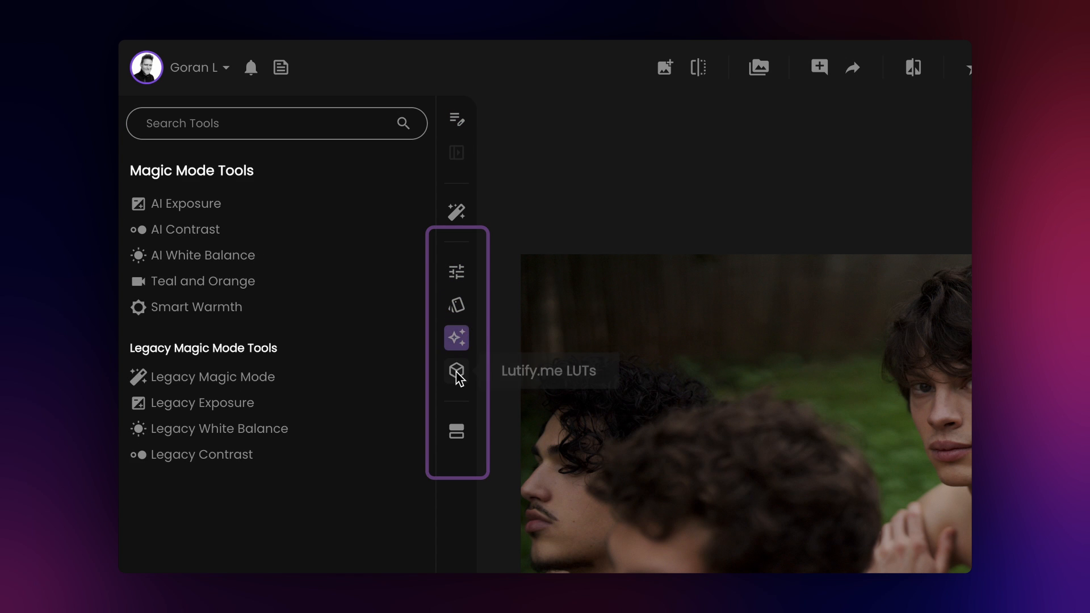
{"action": "left_click", "coordinate": [456, 271]}
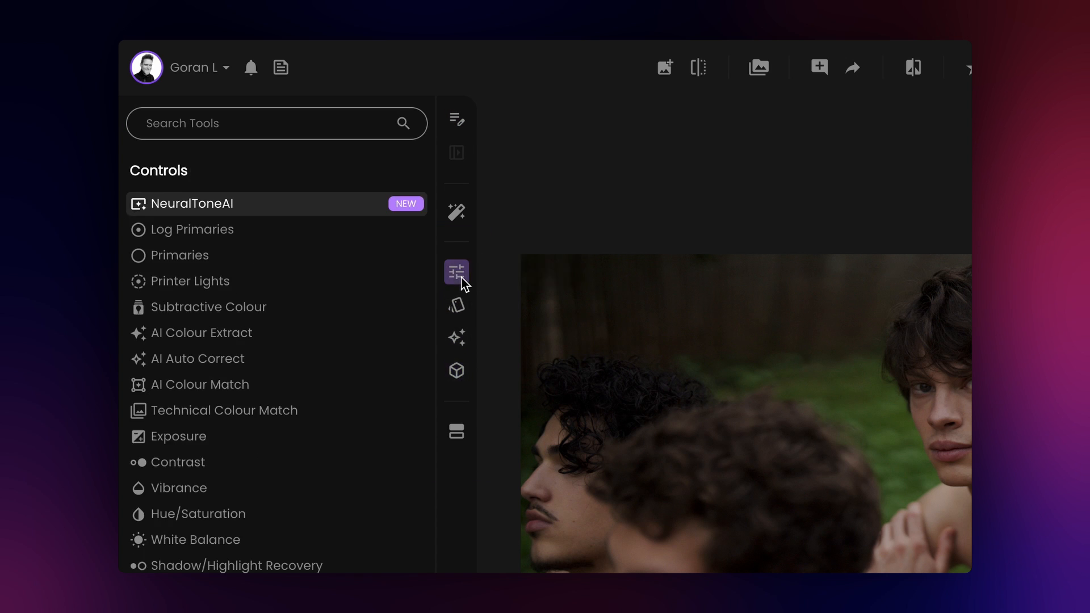
{"action": "left_click", "coordinate": [457, 119]}
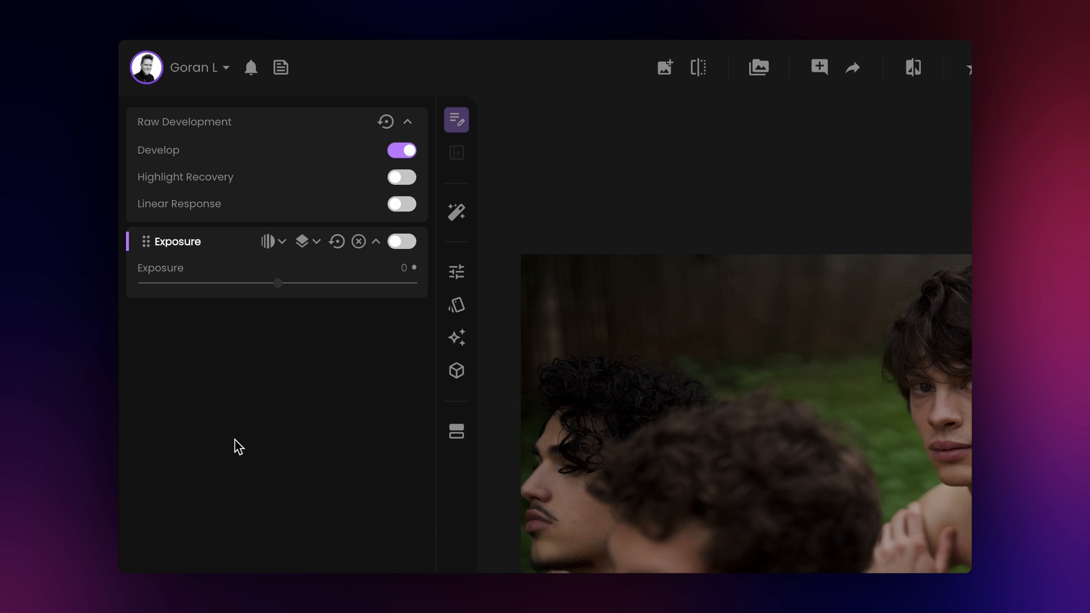
{"action": "left_click", "coordinate": [456, 122]}
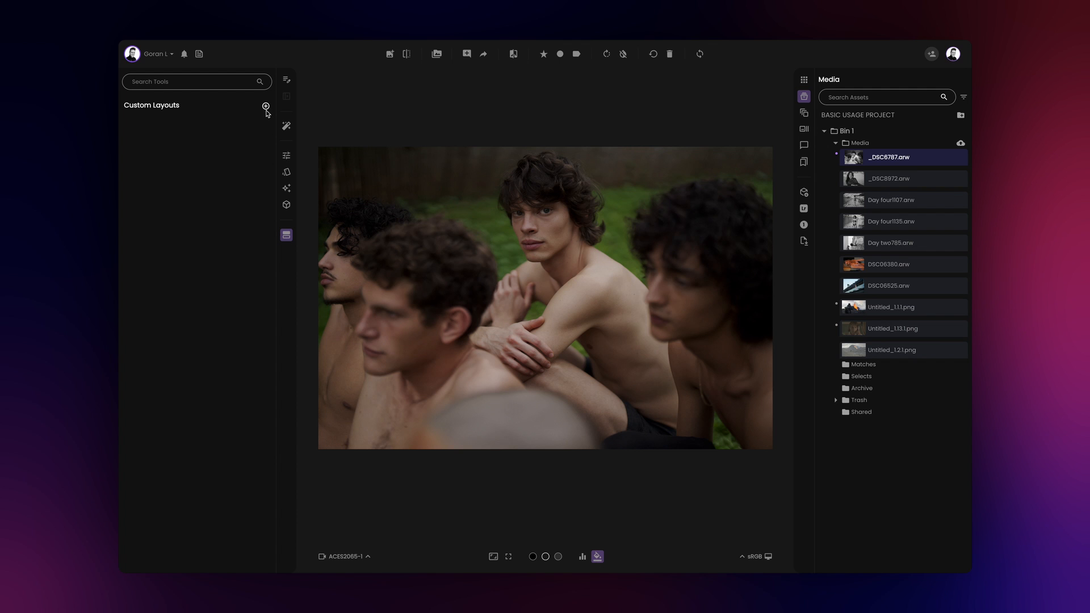
Create a new custom layout for the tool panel
{"action": "left_click", "coordinate": [266, 107]}
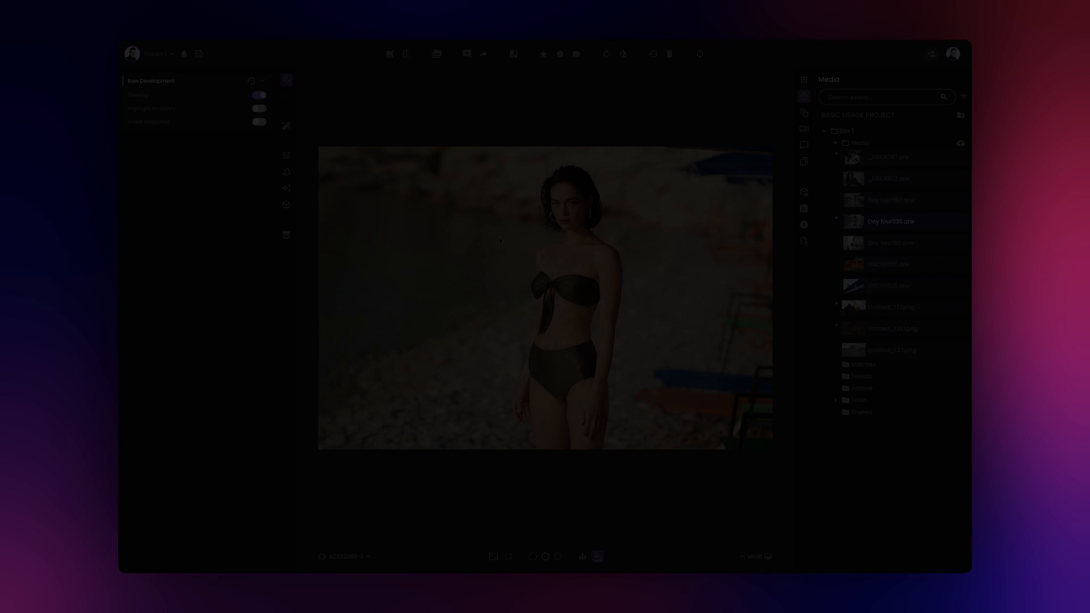
{"action": "mouse_move", "coordinate": [286, 235]}
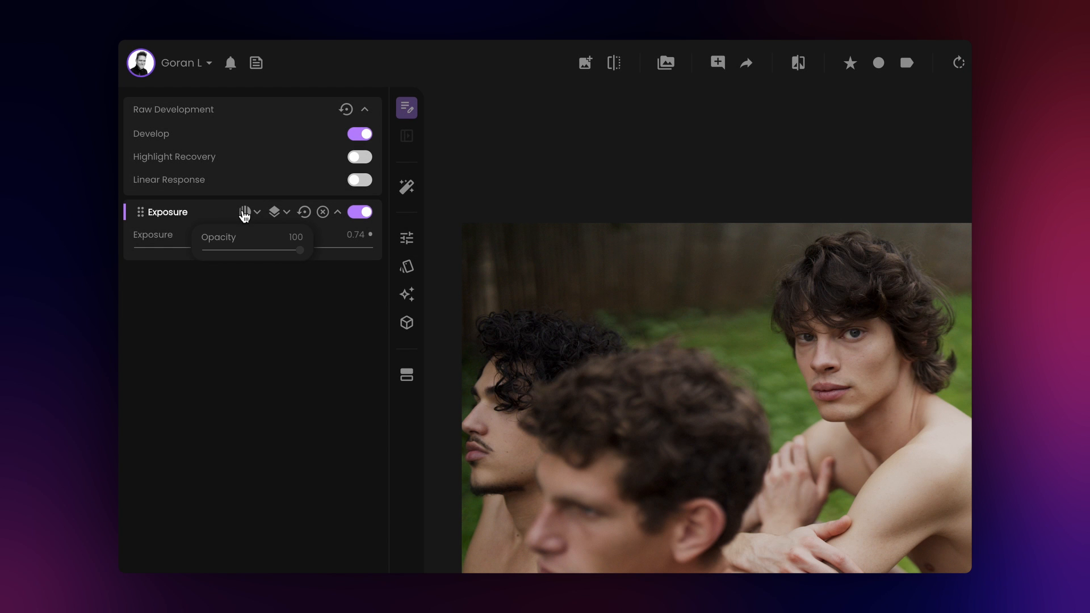
Show the Exposure adjustment's opacity and toggle it to compare before and after
{"action": "left_click", "coordinate": [277, 213]}
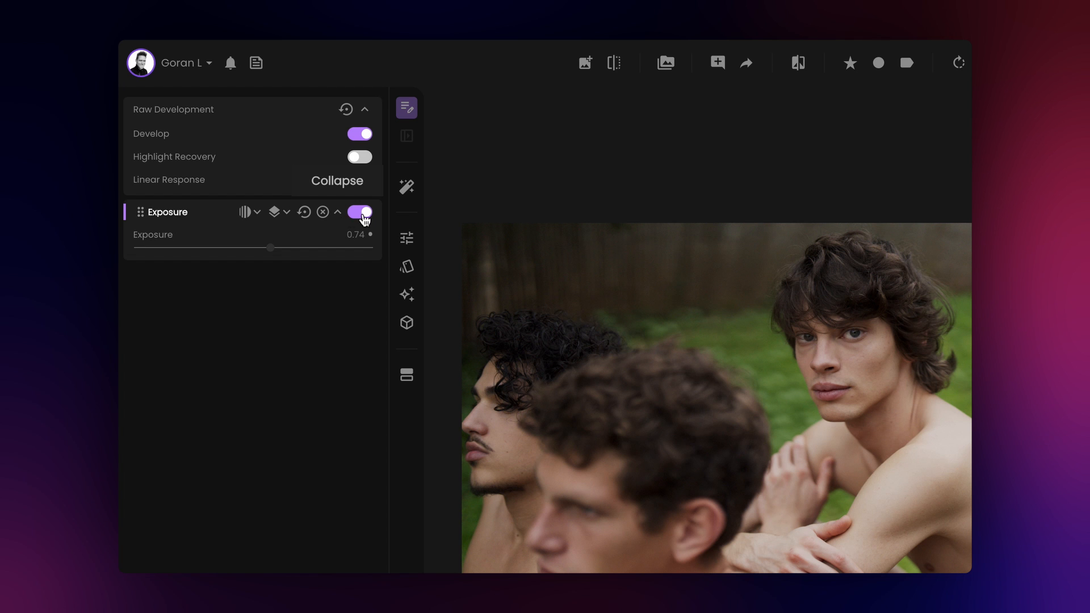
{"action": "left_click", "coordinate": [360, 212]}
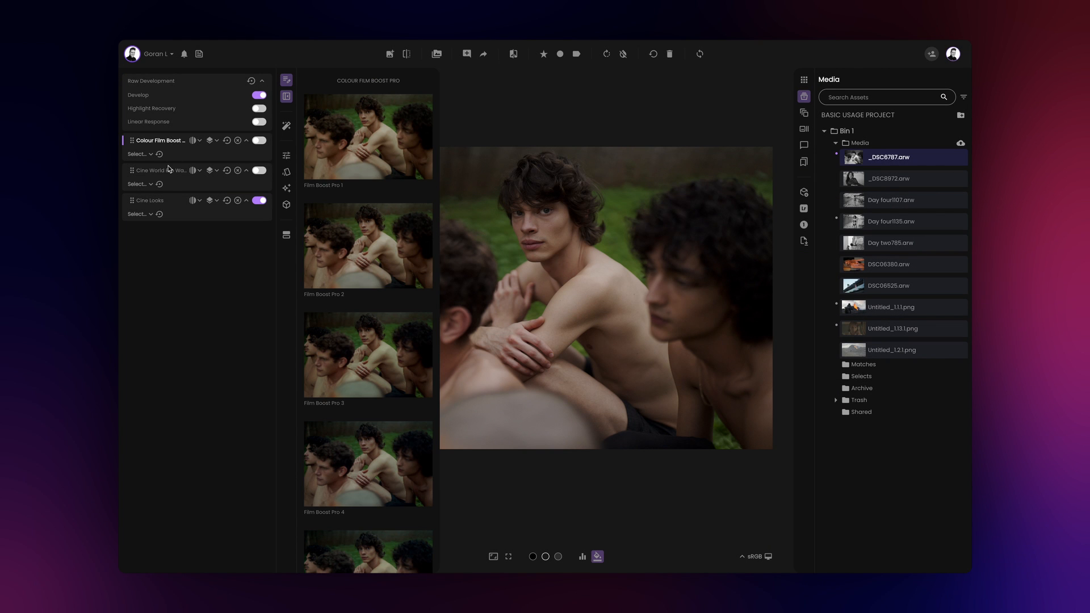
Try Cine Look 1 from the Cine Looks gallery on the photo
{"action": "left_click", "coordinate": [150, 200]}
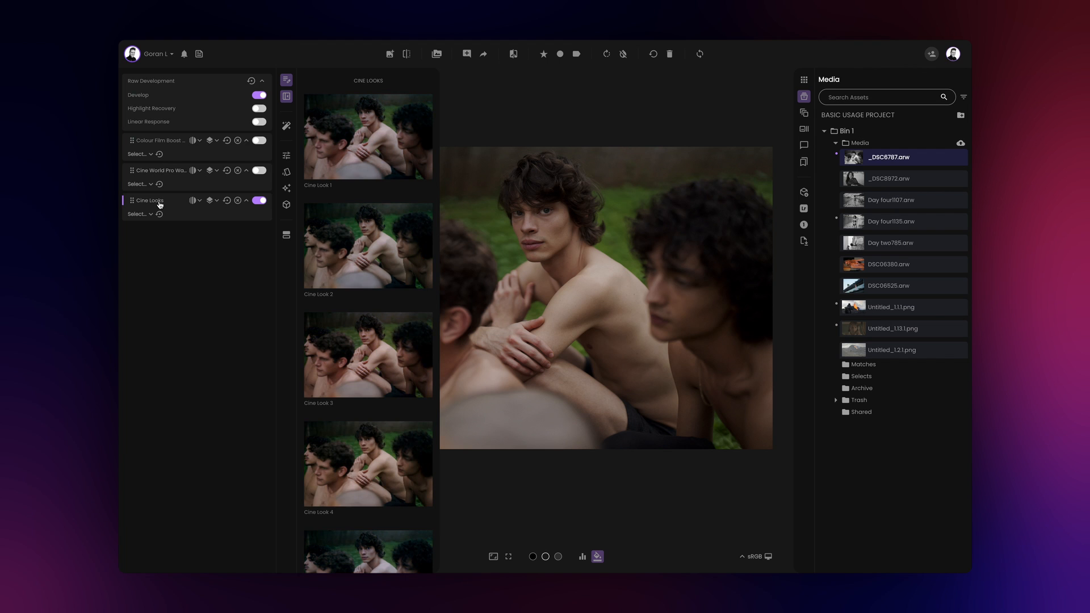
{"action": "left_click", "coordinate": [367, 135]}
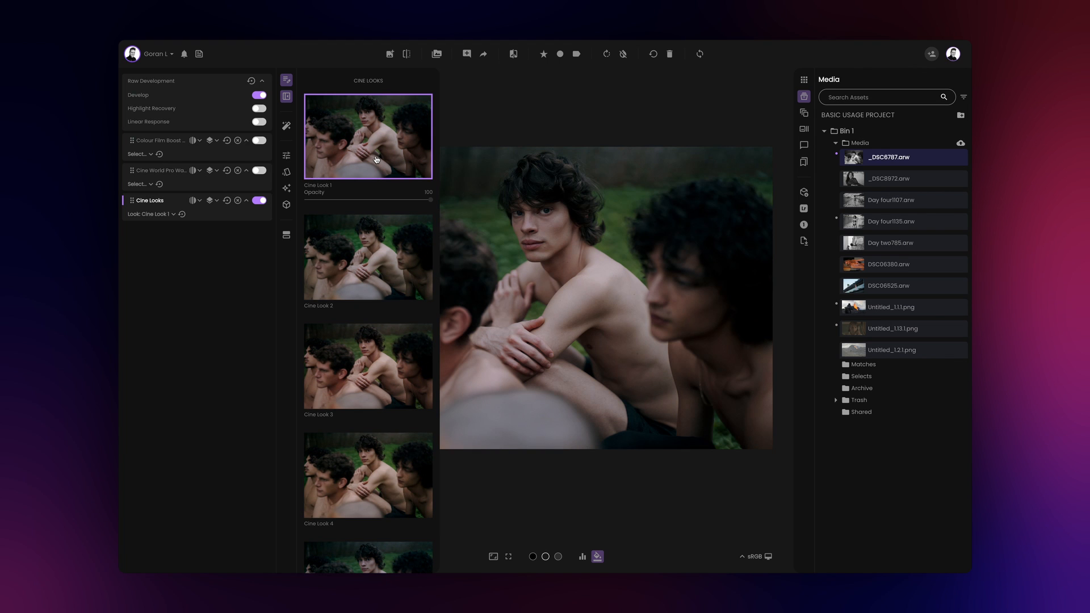
{"action": "left_click", "coordinate": [367, 462]}
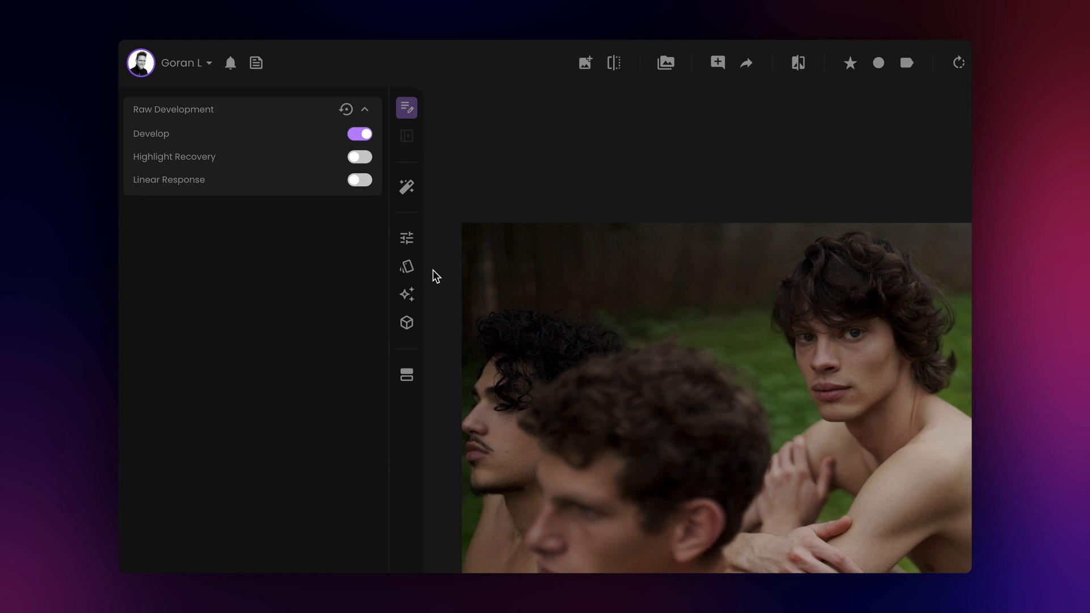
Add a Cine Looks creative block and apply Cine Look 4 to the photo
{"action": "left_click", "coordinate": [407, 136]}
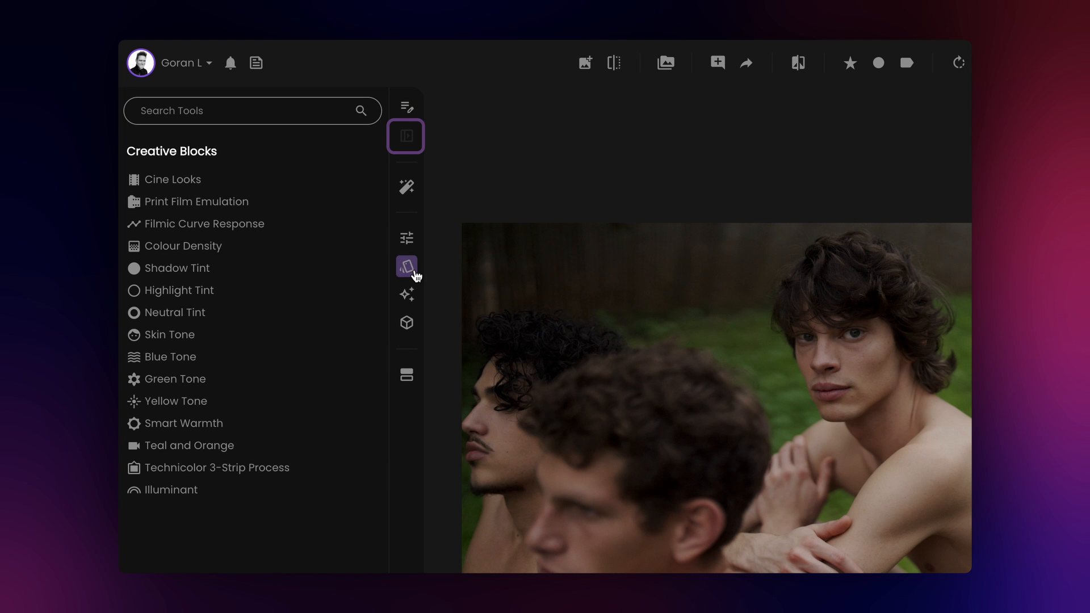
{"action": "left_click", "coordinate": [172, 180]}
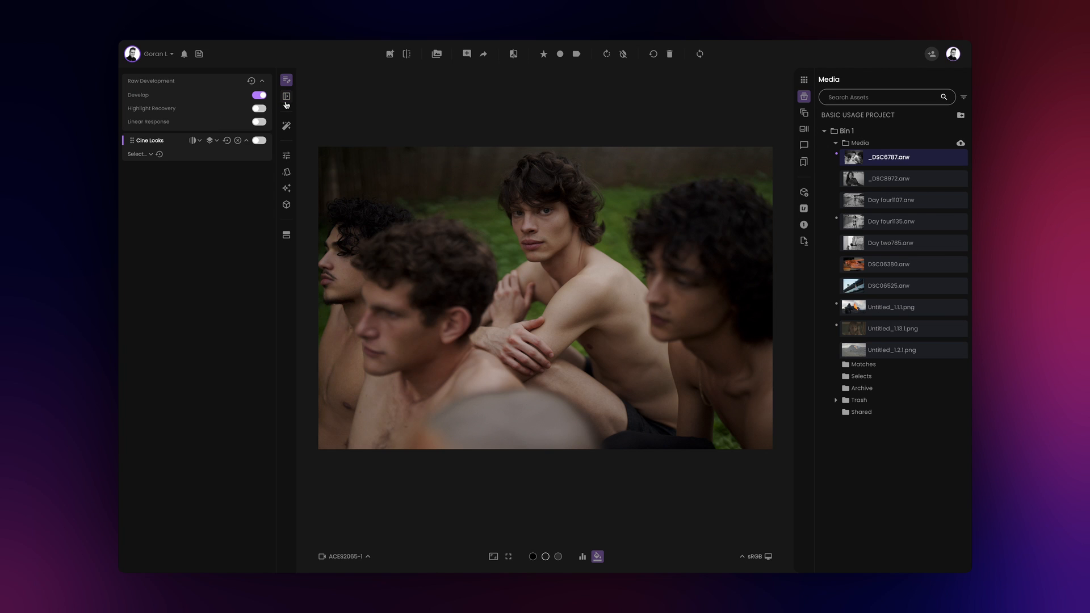
{"action": "left_click", "coordinate": [287, 95]}
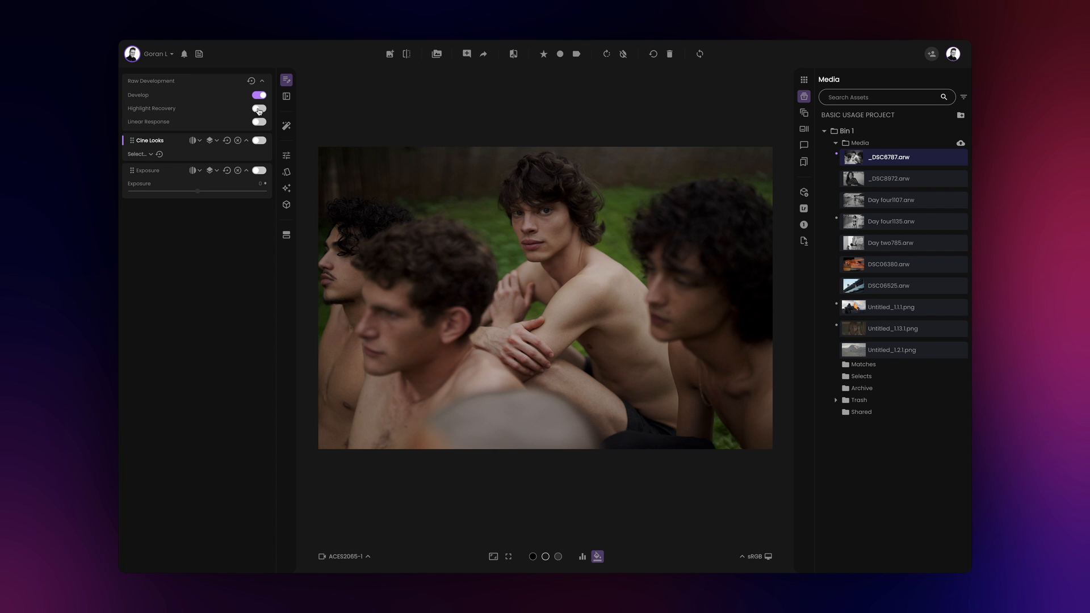
{"action": "left_click", "coordinate": [287, 97]}
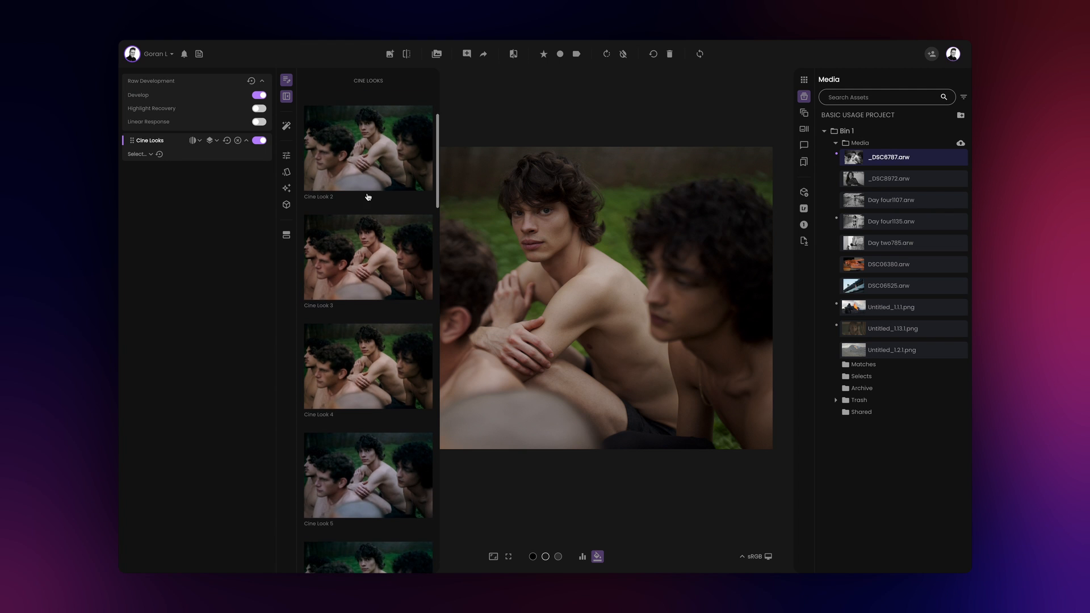
{"action": "scroll", "scroll_direction": "down", "scroll_amount": 3}
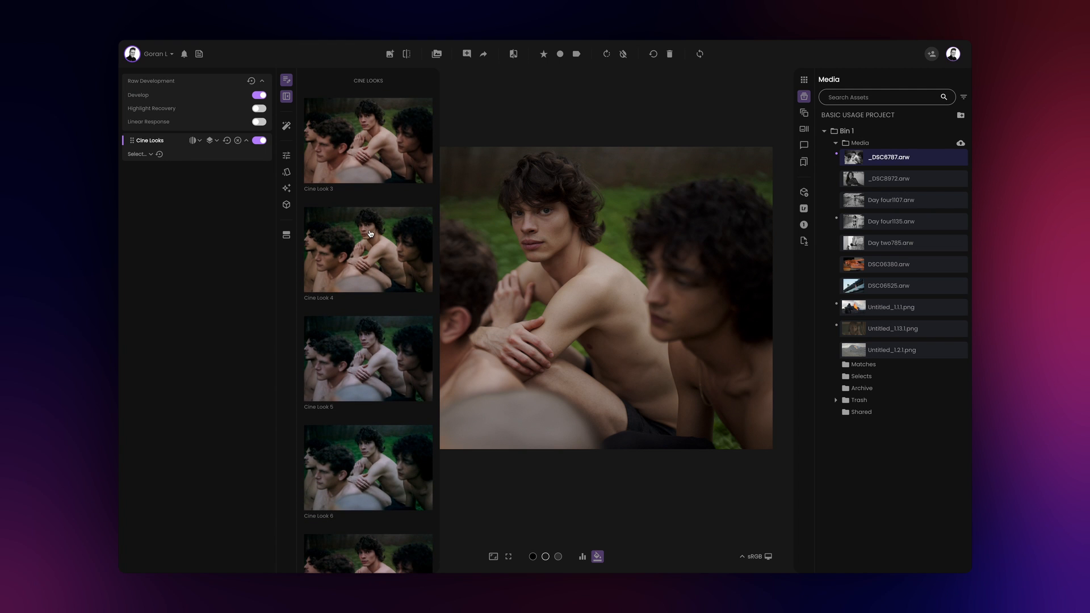
{"action": "left_click", "coordinate": [287, 96]}
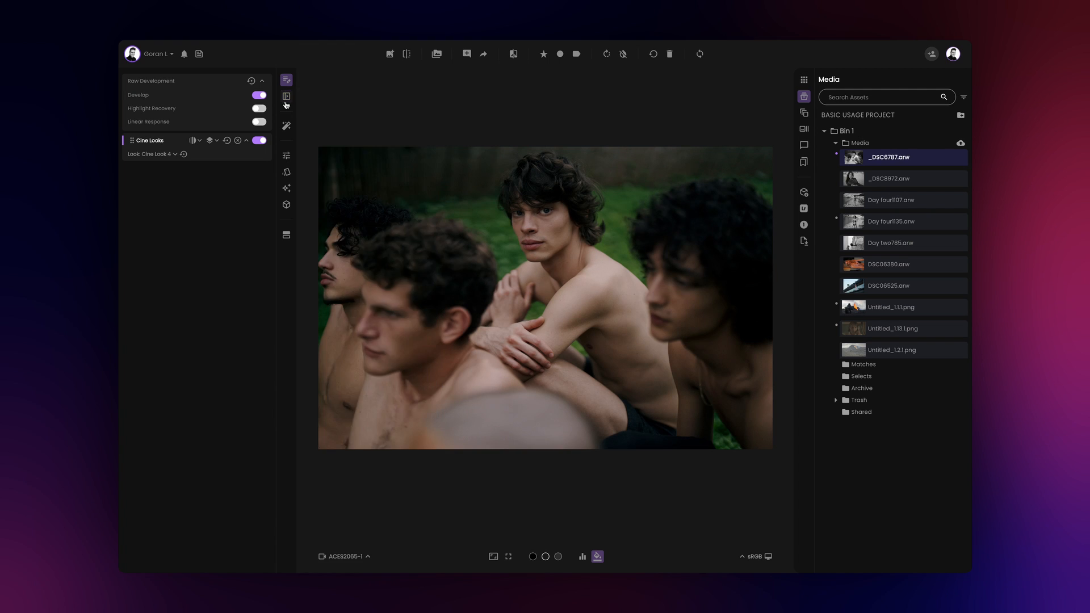
Save the current grade as a candidate look named 'My L...'
{"action": "left_click", "coordinate": [286, 96]}
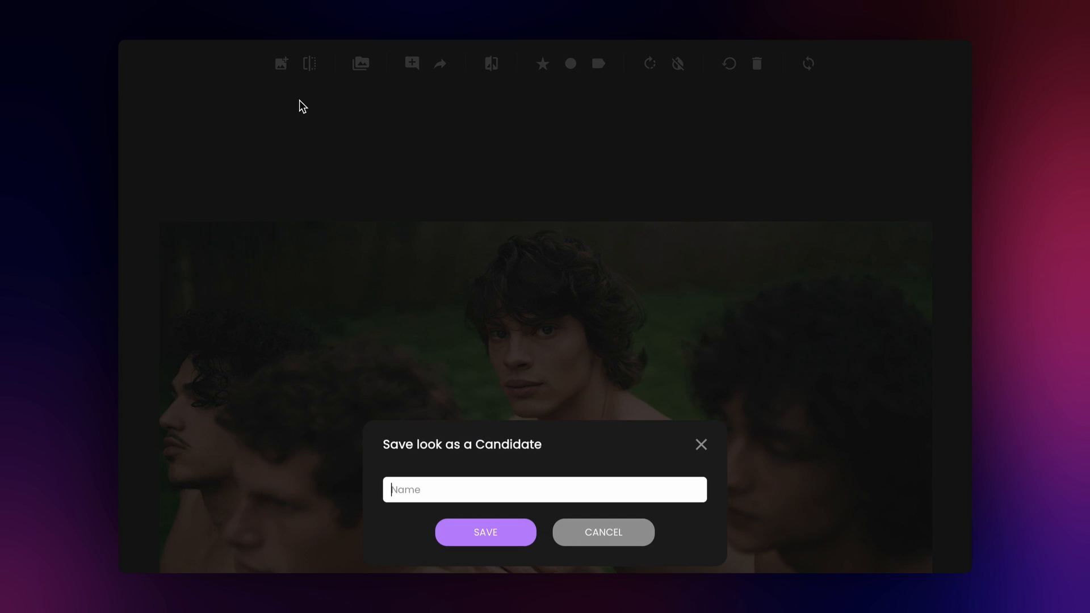
{"action": "type", "text": "My L"}
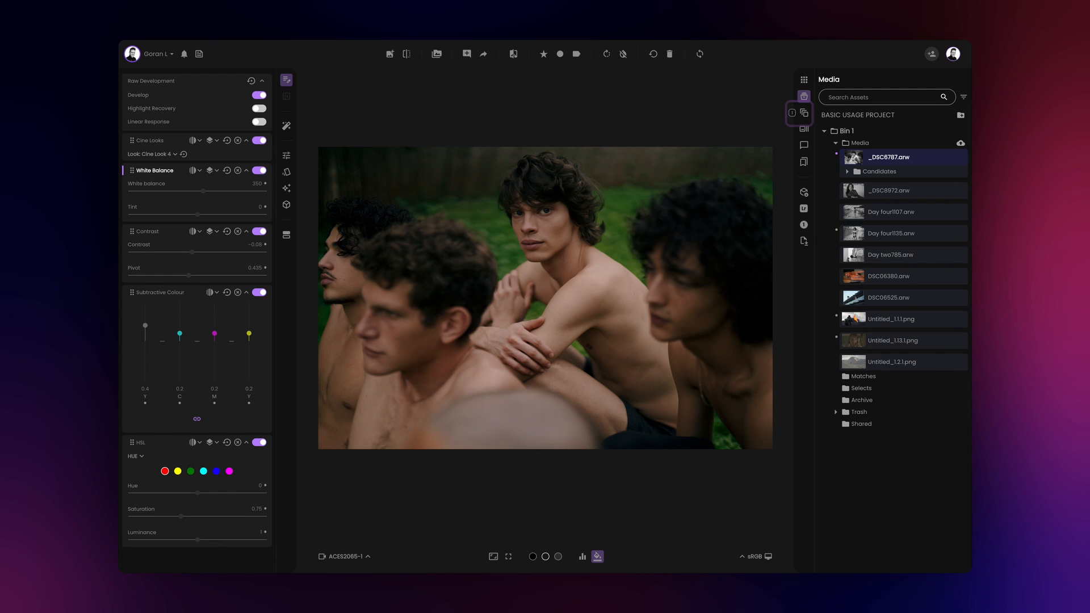
Review the portrait's saved candidates, then open the volcano photo and the beach photo
{"action": "left_click", "coordinate": [803, 112]}
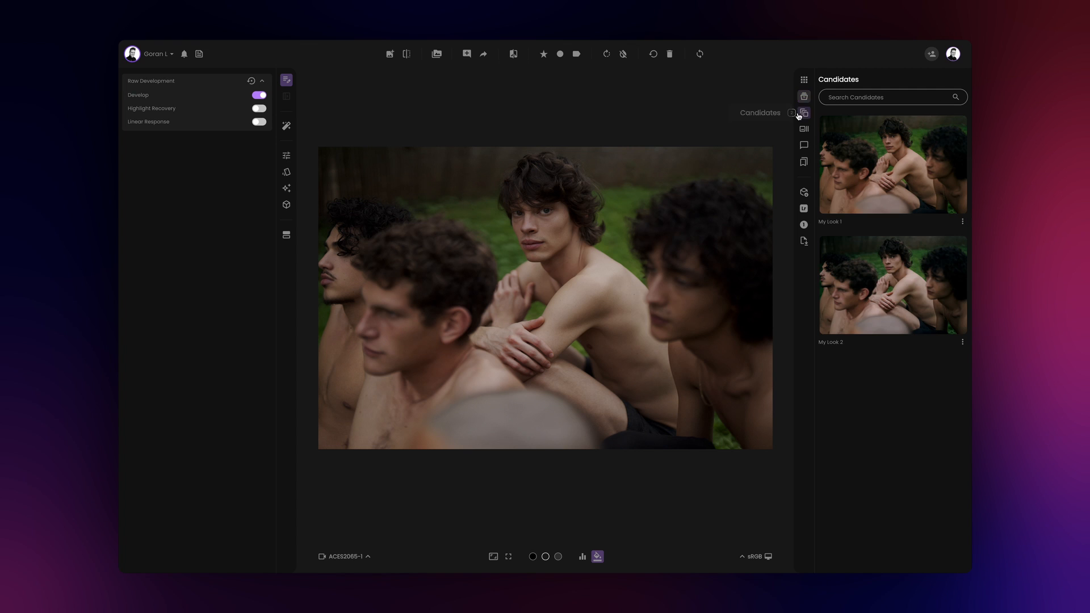
{"action": "left_click", "coordinate": [804, 95]}
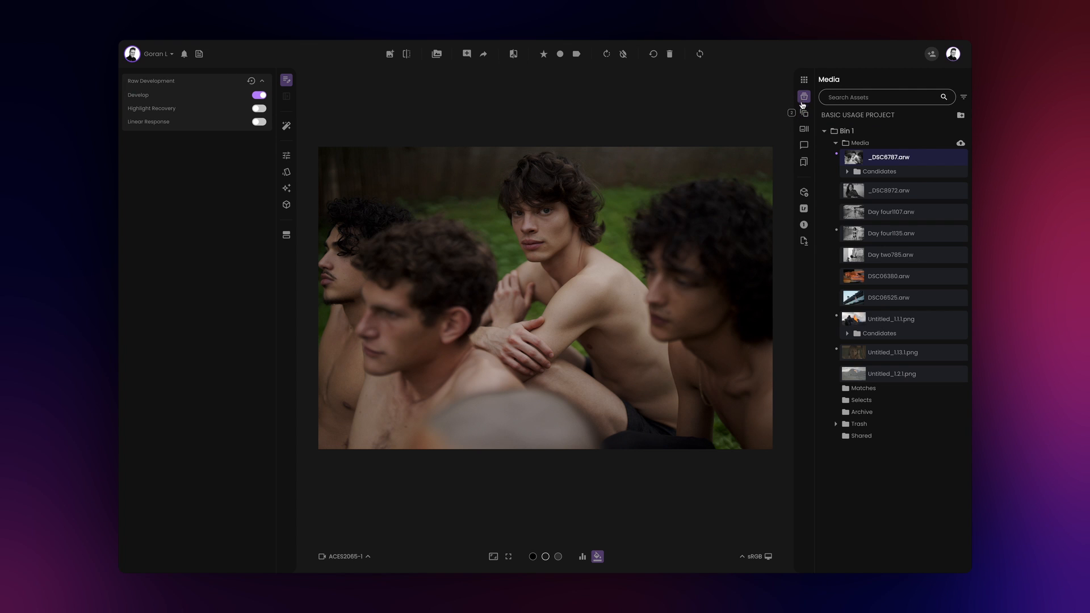
{"action": "left_click", "coordinate": [892, 319]}
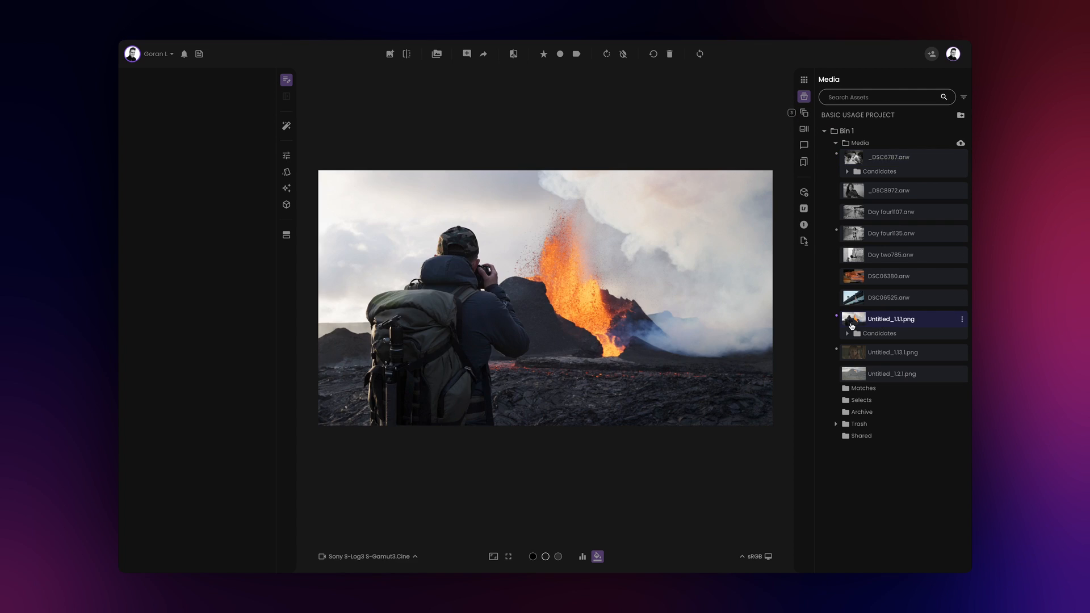
{"action": "left_click", "coordinate": [804, 113]}
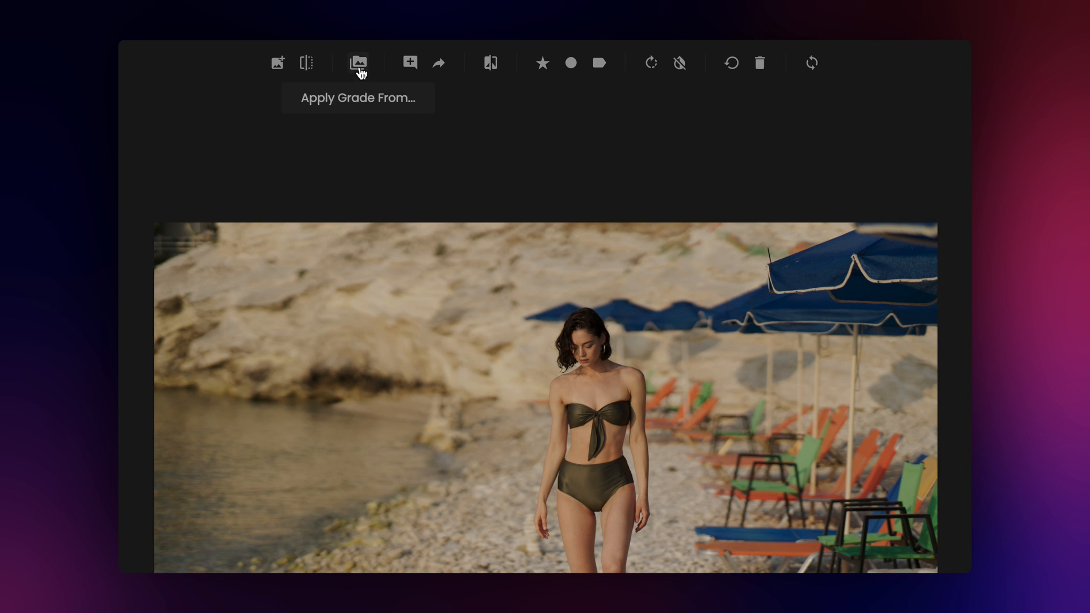
Browse the grades available under Apply Grade From and reopen _DSC6787.arw
{"action": "left_click", "coordinate": [359, 62]}
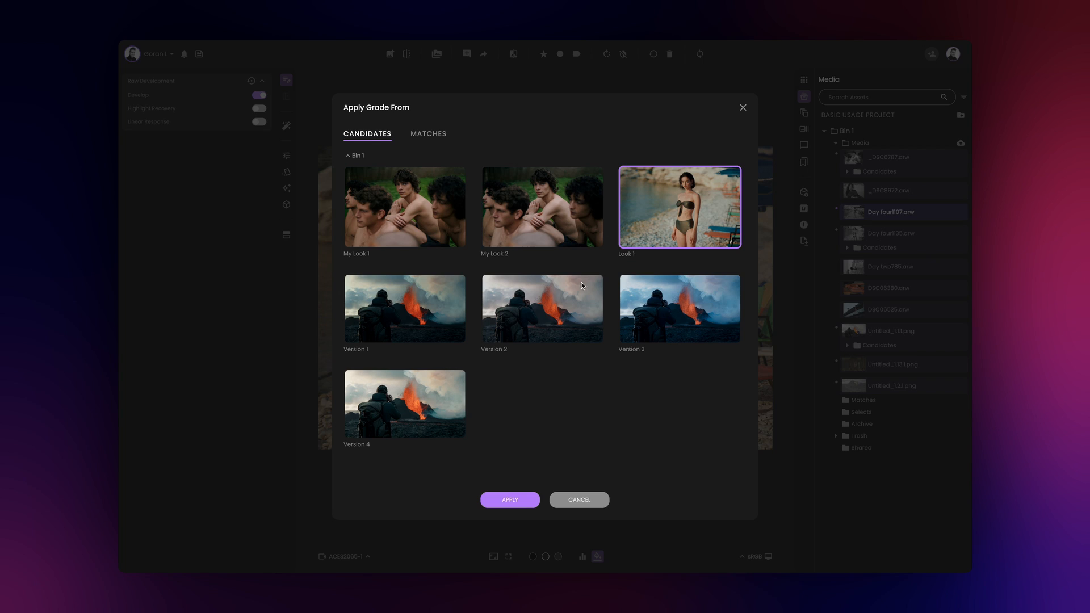
{"action": "left_click", "coordinate": [510, 499]}
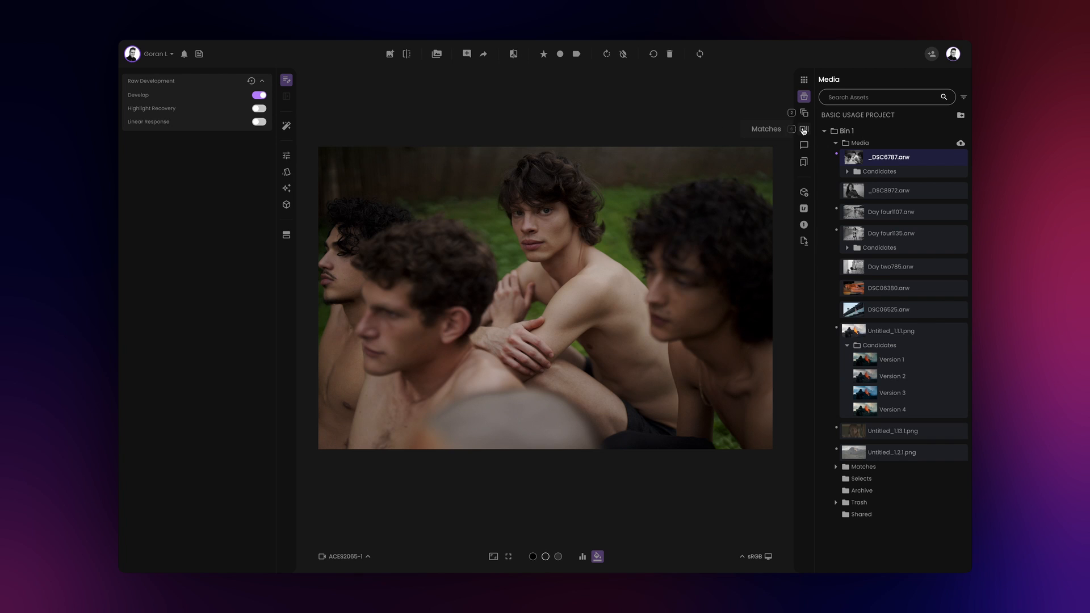
Apply the Approved Look match grade to the group portrait and move on to Untitled_1.1.3.png
{"action": "left_click", "coordinate": [803, 128]}
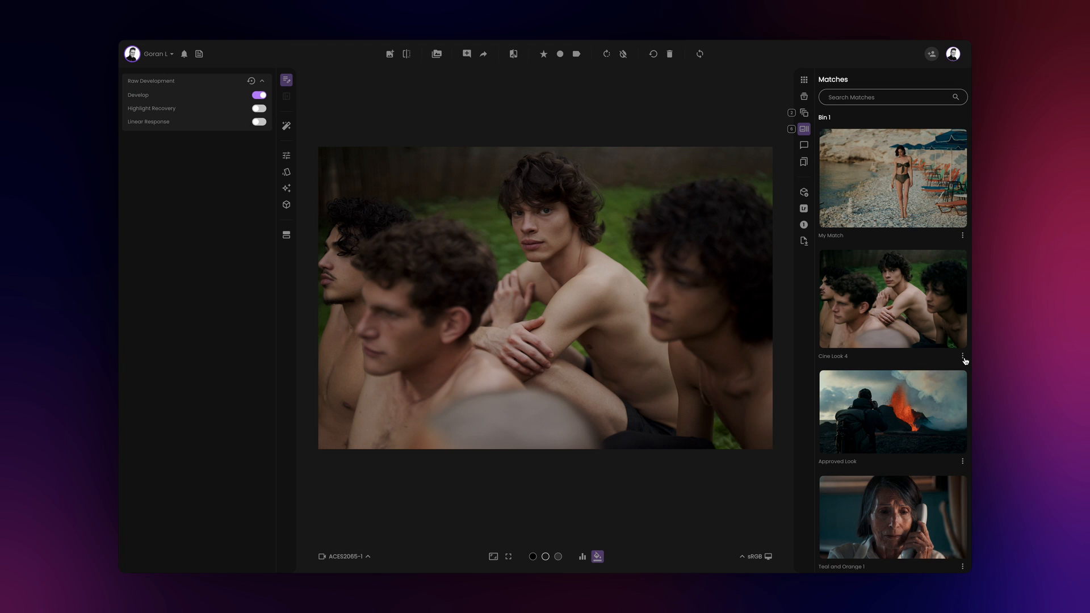
{"action": "left_click", "coordinate": [962, 355]}
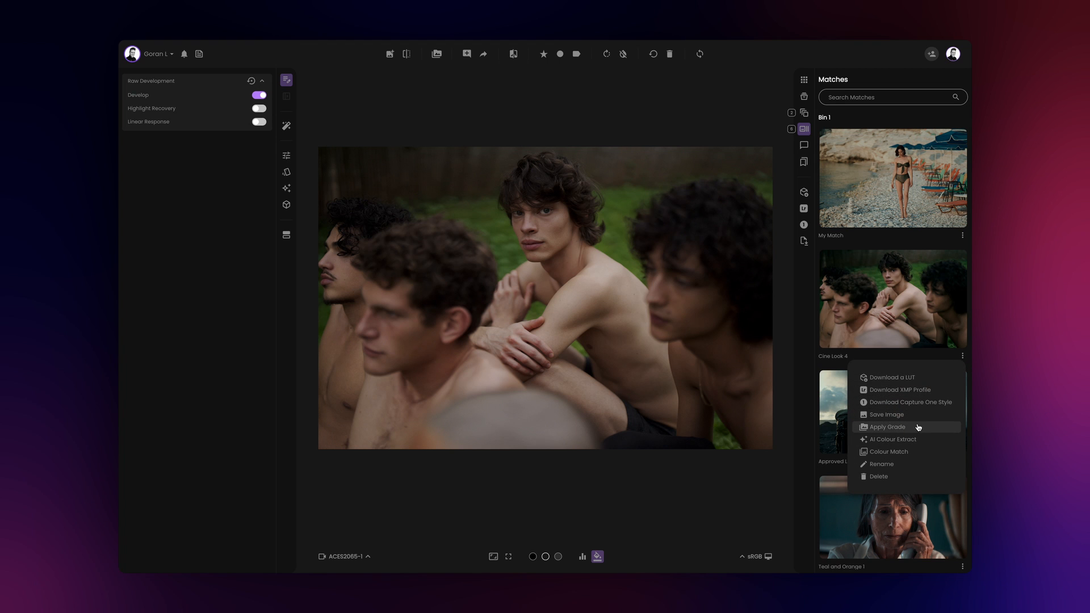
{"action": "left_click", "coordinate": [888, 427]}
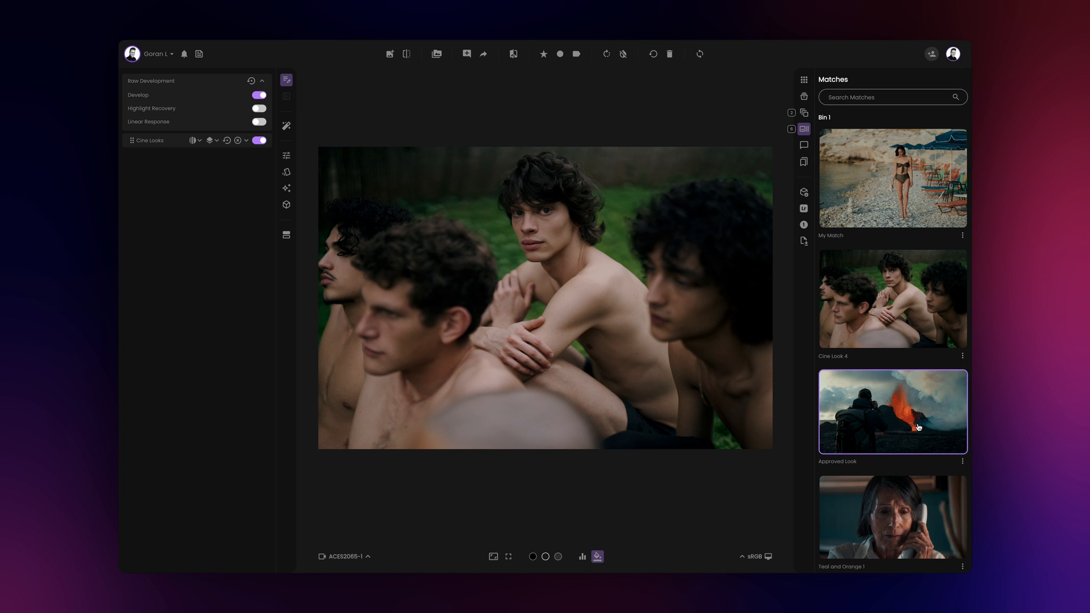
{"action": "left_click", "coordinate": [804, 128]}
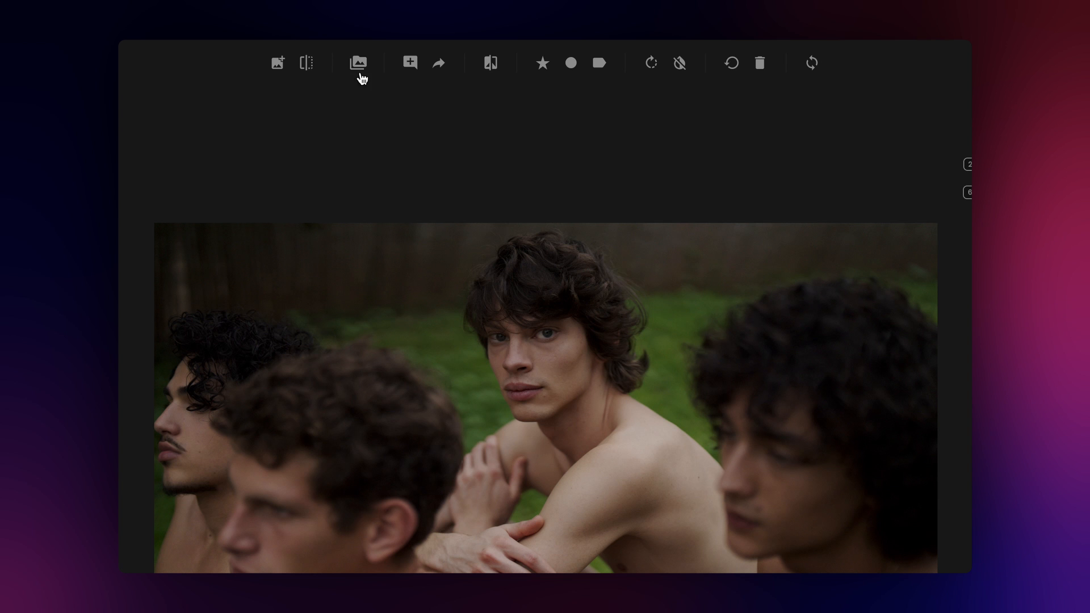
{"action": "left_click", "coordinate": [358, 63]}
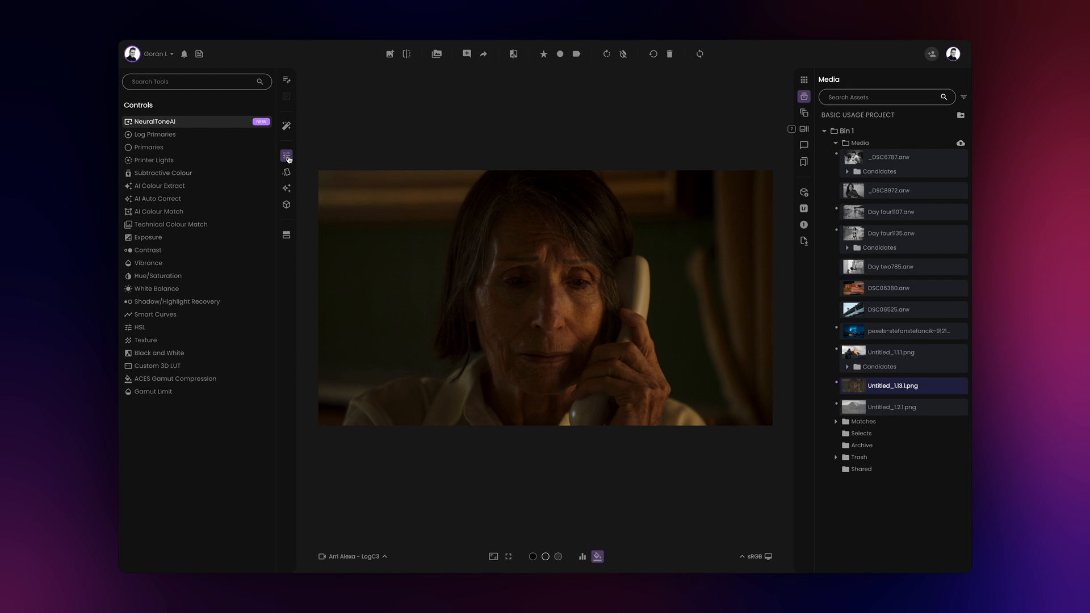
Extract colour from the Cold aurora match onto the phone-call portrait and pick a Magic Look variant
{"action": "left_click", "coordinate": [159, 185]}
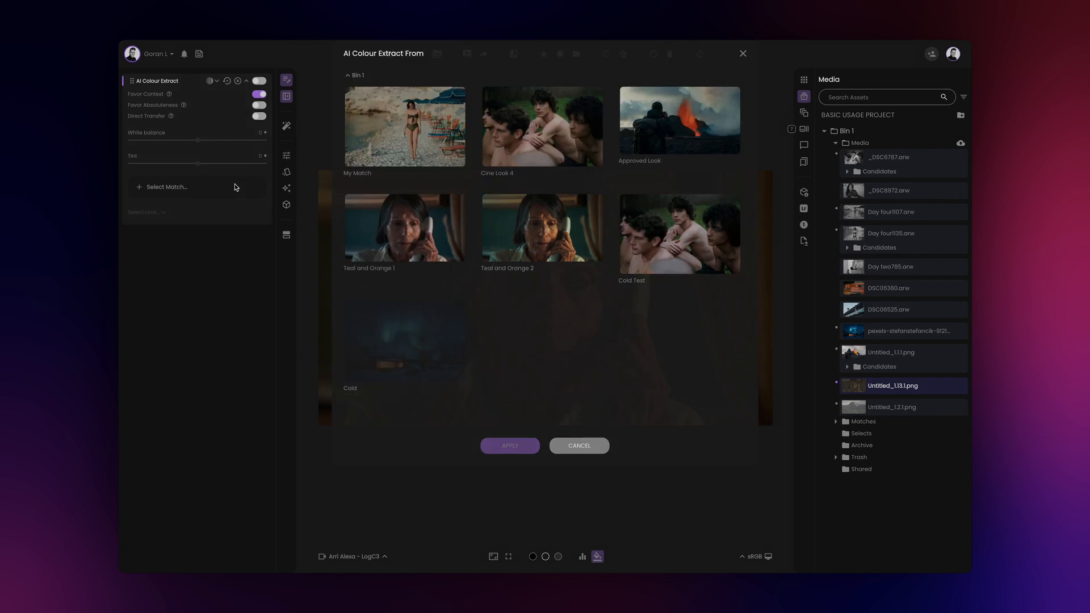
{"action": "left_click", "coordinate": [404, 395]}
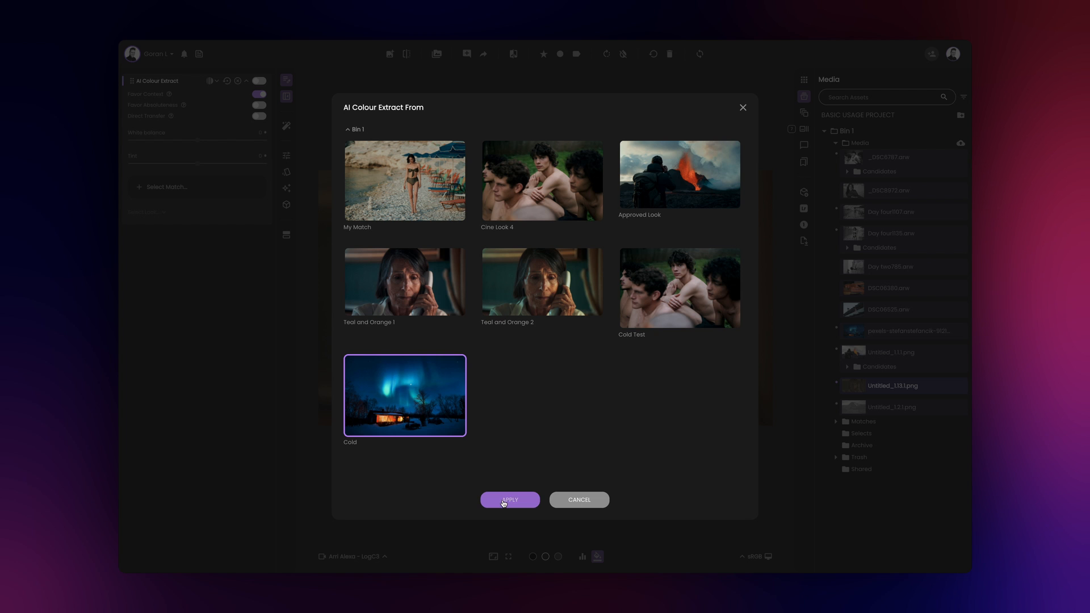
{"action": "left_click", "coordinate": [510, 499]}
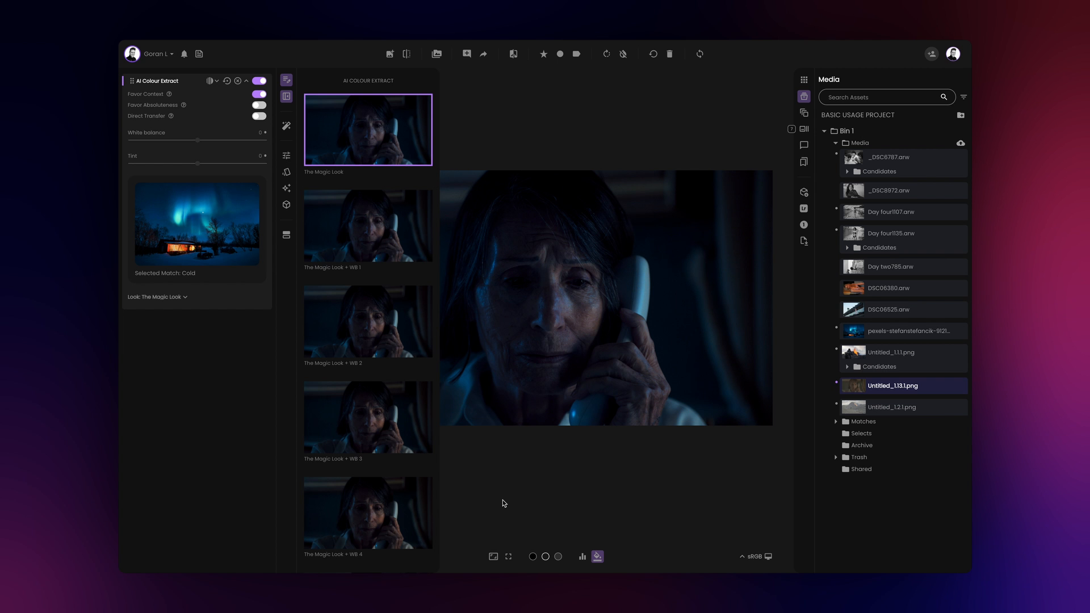
{"action": "left_click", "coordinate": [900, 331]}
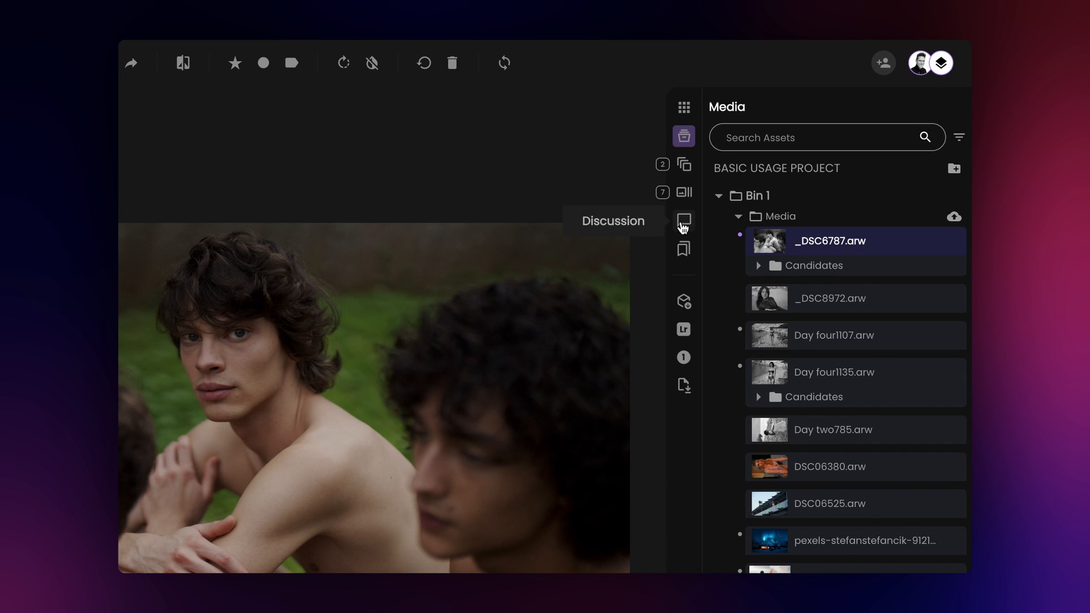
Read the discussion threads on the group portrait and the volcano photo Untitled_1.1.1.png
{"action": "left_click", "coordinate": [684, 220]}
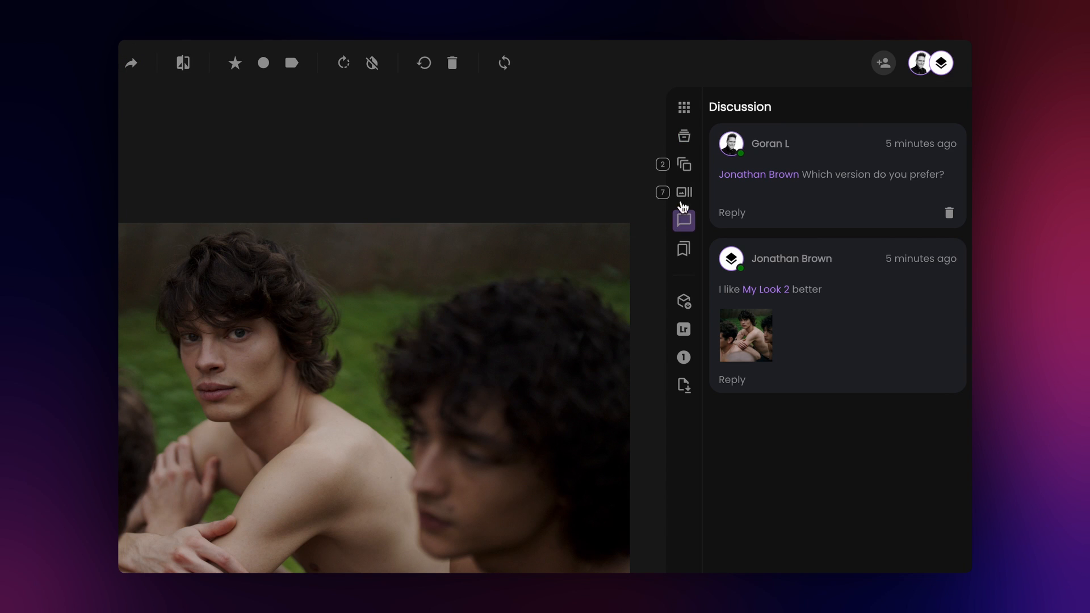
{"action": "left_click", "coordinate": [682, 135]}
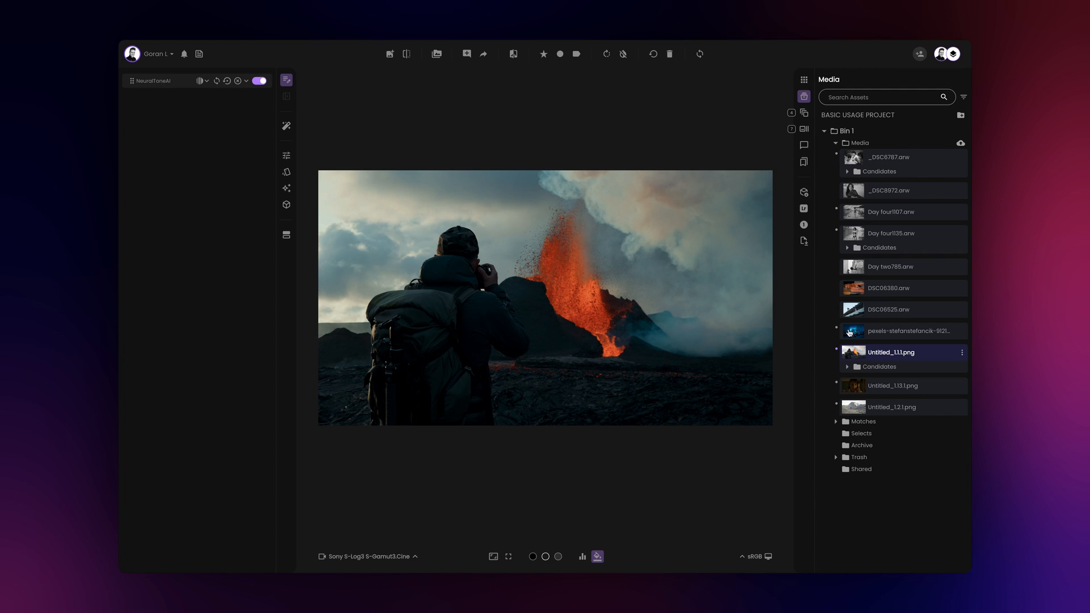
{"action": "left_click", "coordinate": [803, 146]}
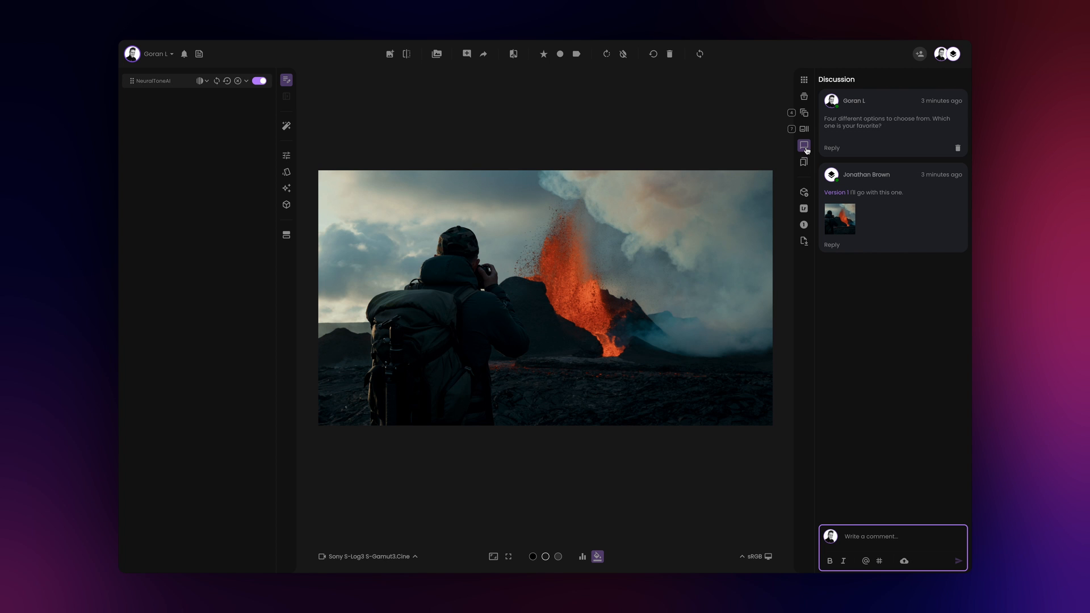
{"action": "left_click", "coordinate": [804, 96]}
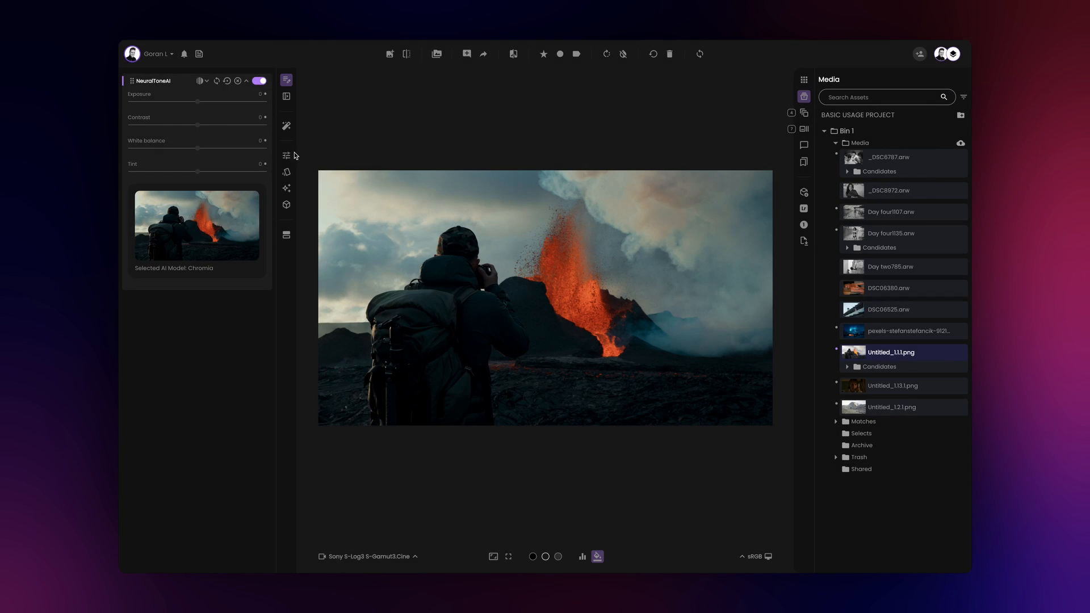
Add an Exposure adjustment from the Controls list to brighten the volcano photo
{"action": "left_click", "coordinate": [286, 156]}
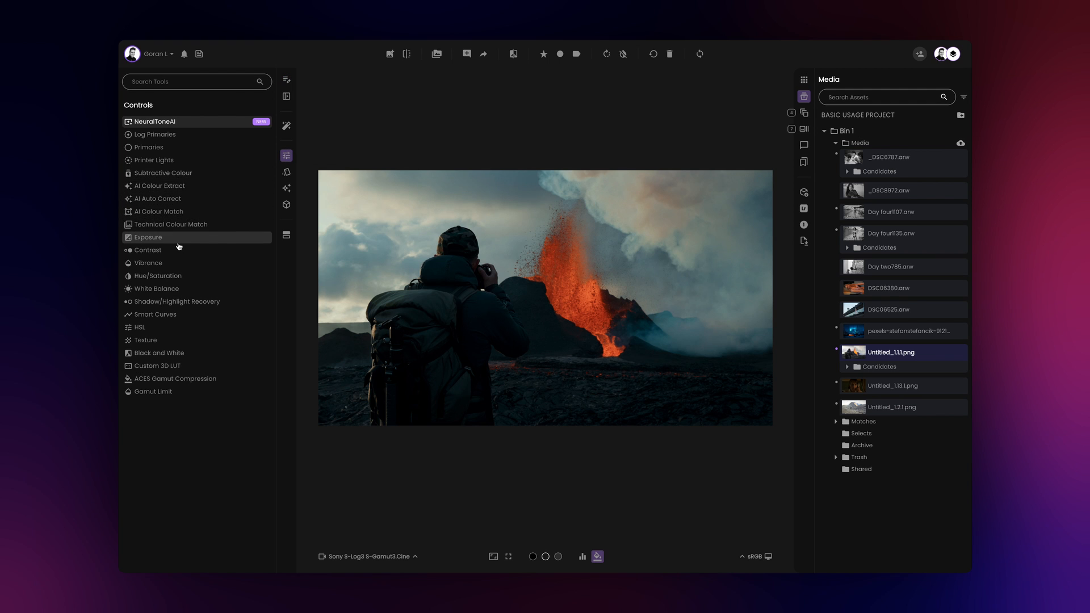
{"action": "left_click", "coordinate": [148, 237]}
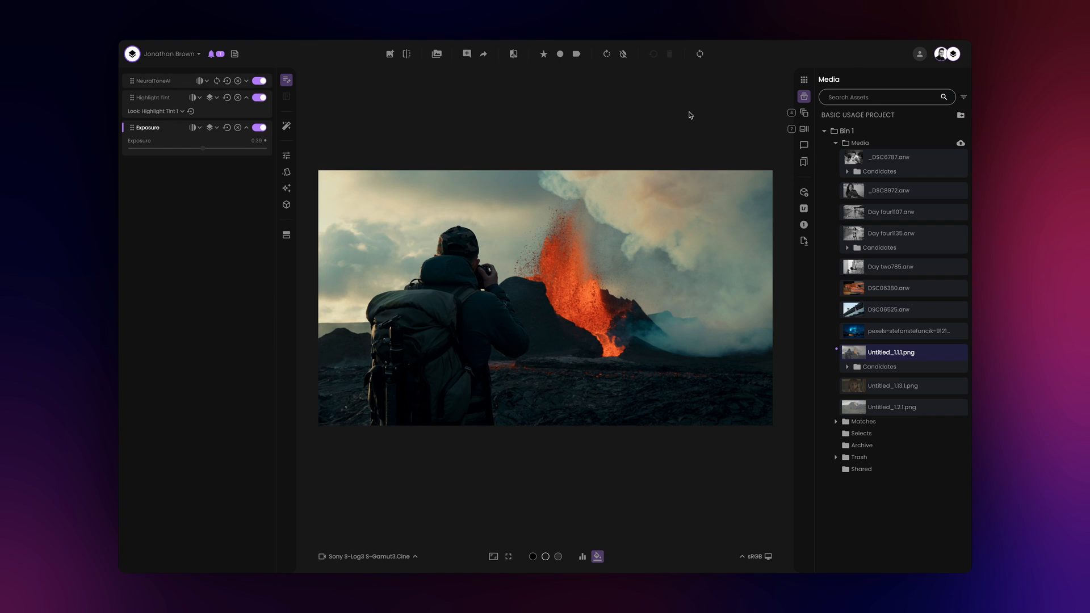
{"action": "mouse_move", "coordinate": [739, 116]}
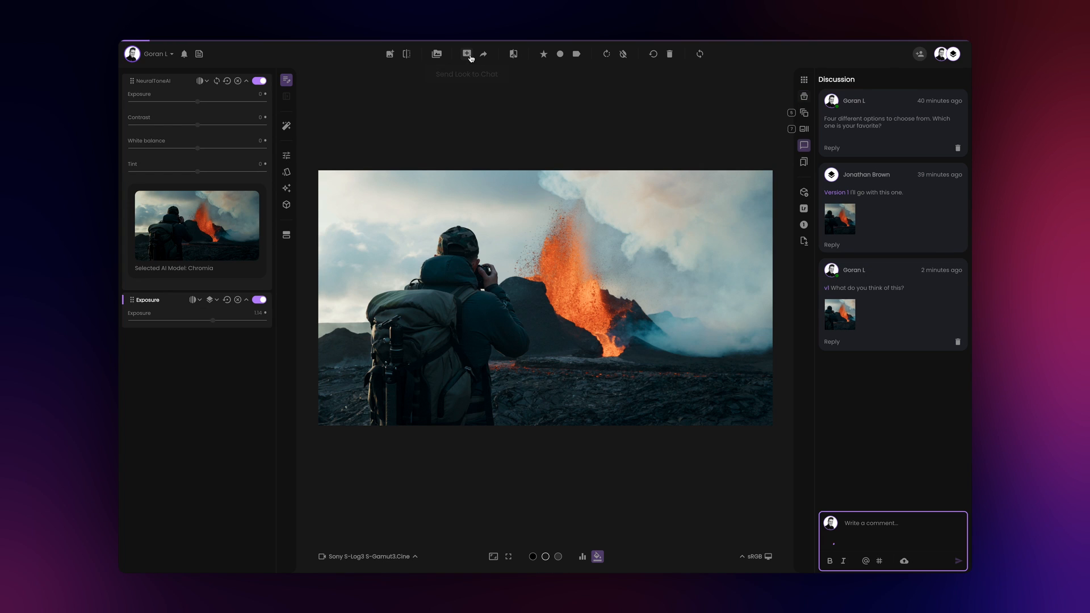
Save the brighter volcano look as candidate 'v2 Here is a brighter version' and reopen Untitled_1.13.1.png
{"action": "left_click", "coordinate": [467, 53]}
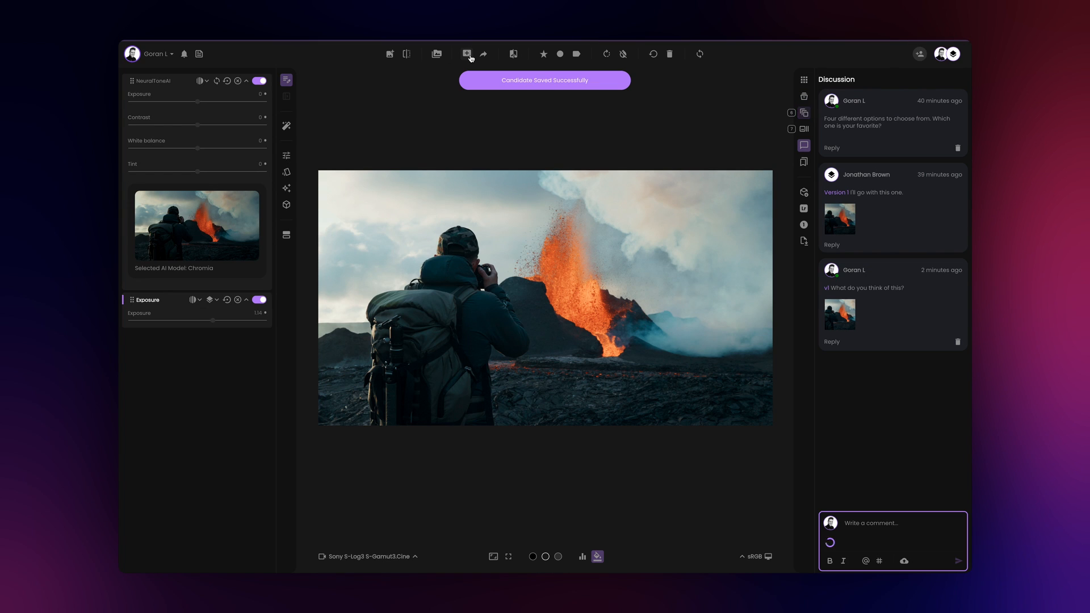
{"action": "type", "text": "v2 Here is"}
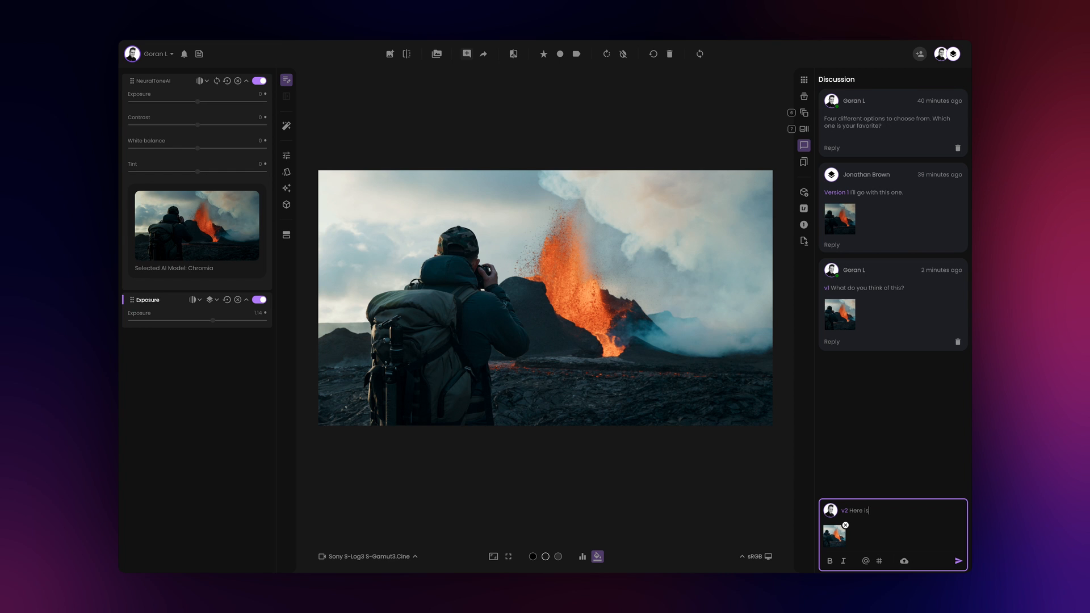
{"action": "type", "text": "a brighter version"}
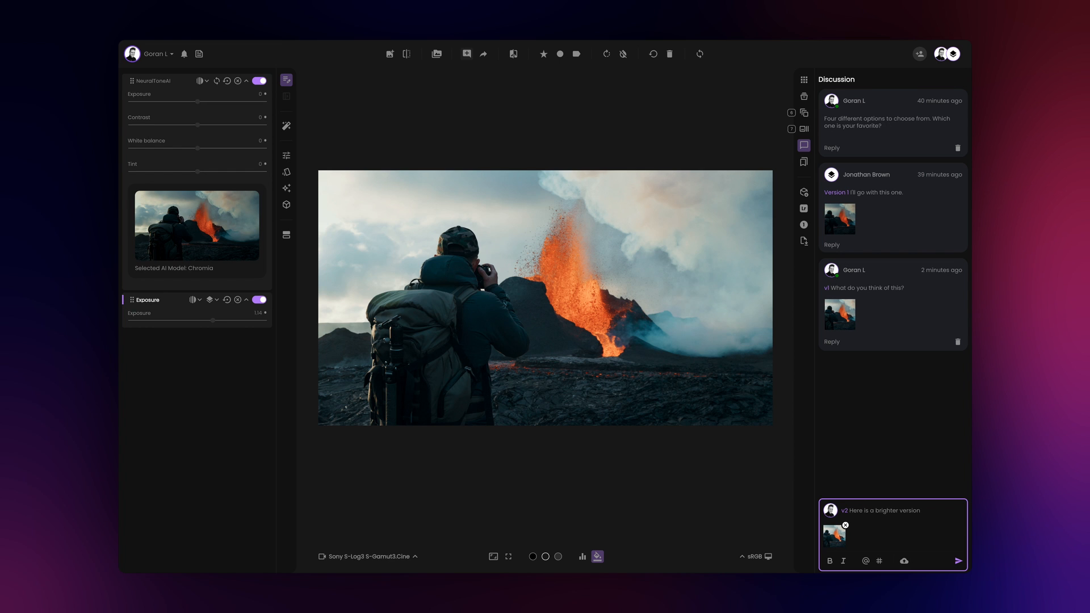
{"action": "left_click", "coordinate": [959, 561]}
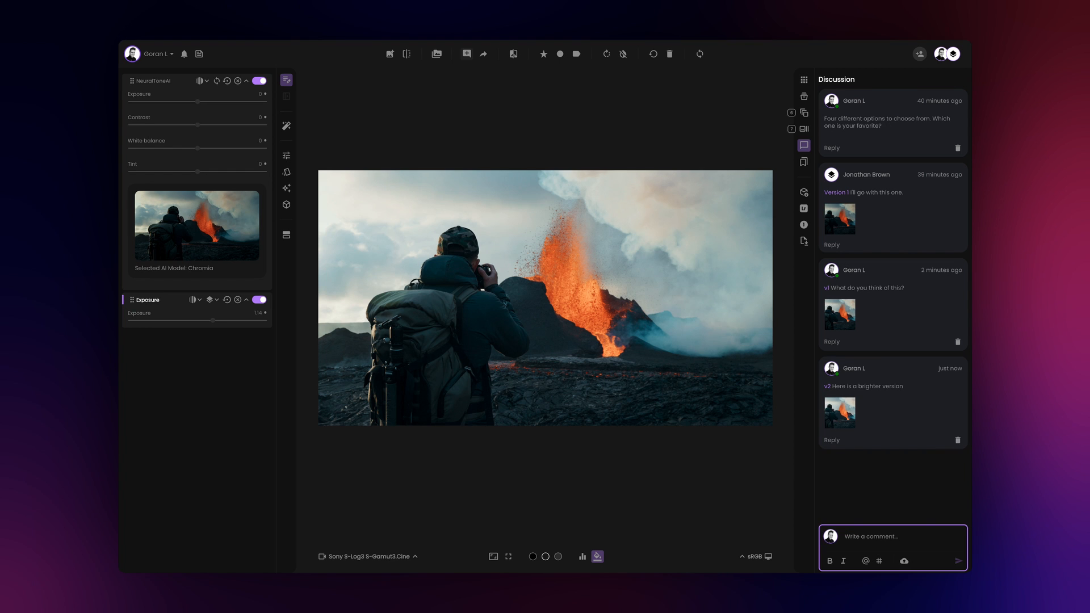
{"action": "left_click", "coordinate": [804, 96]}
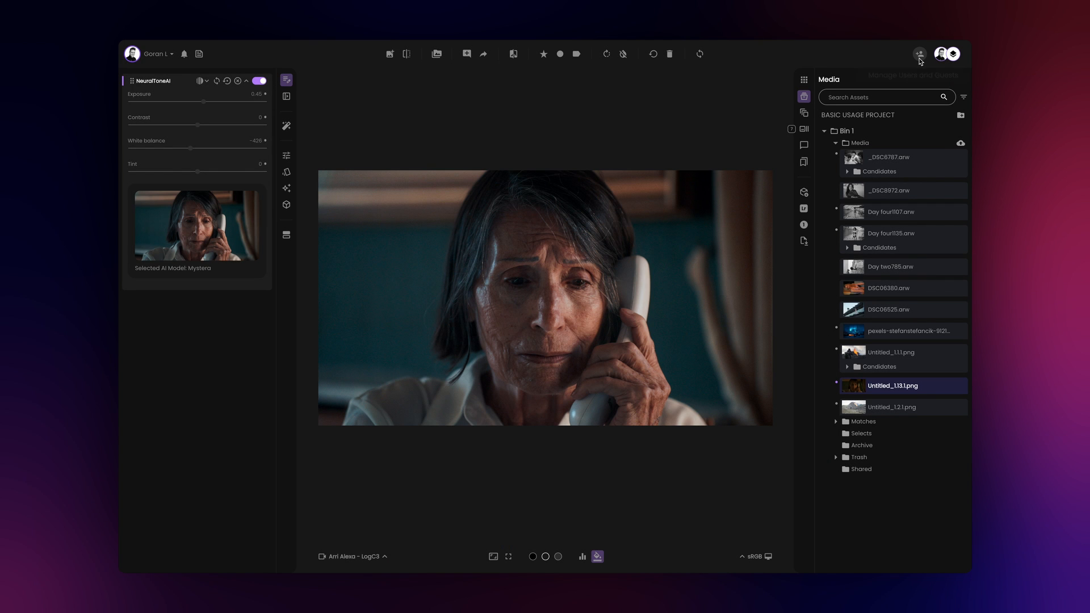
{"action": "left_click", "coordinate": [918, 53]}
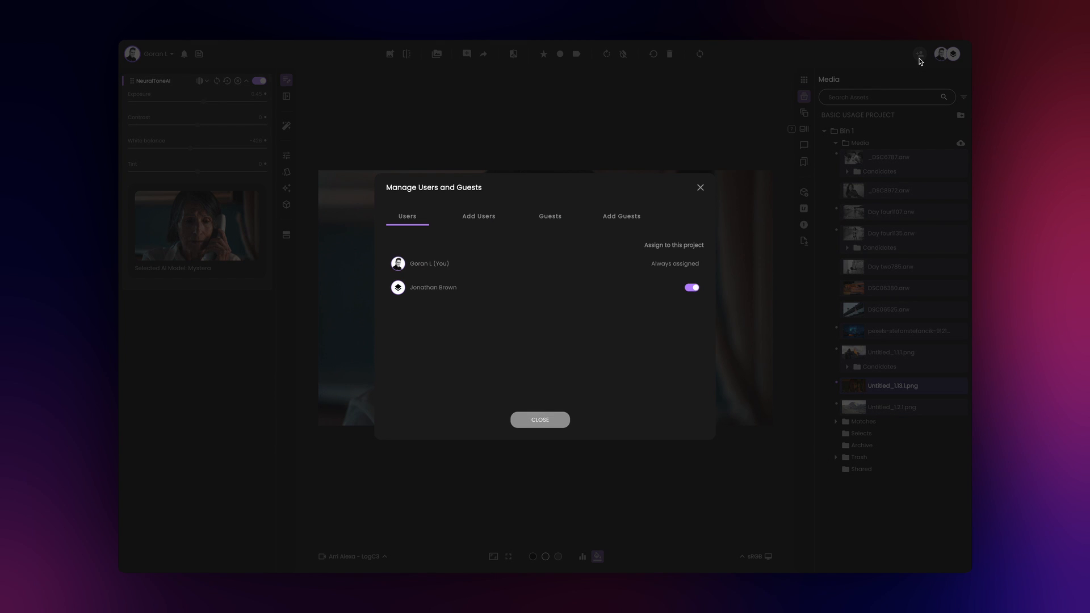
{"action": "left_click", "coordinate": [550, 215]}
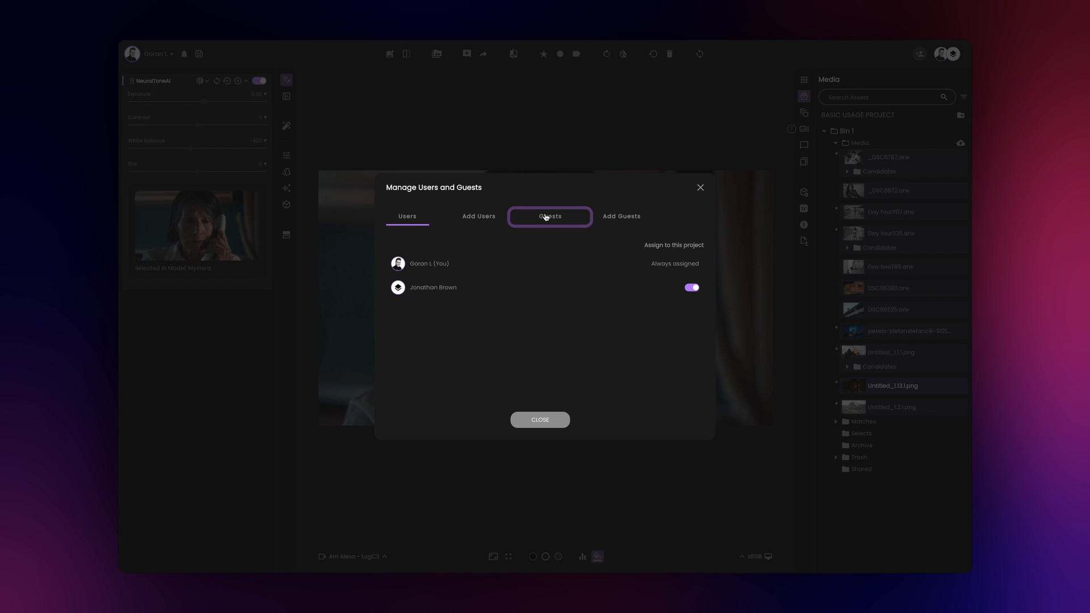
{"action": "left_click", "coordinate": [539, 419]}
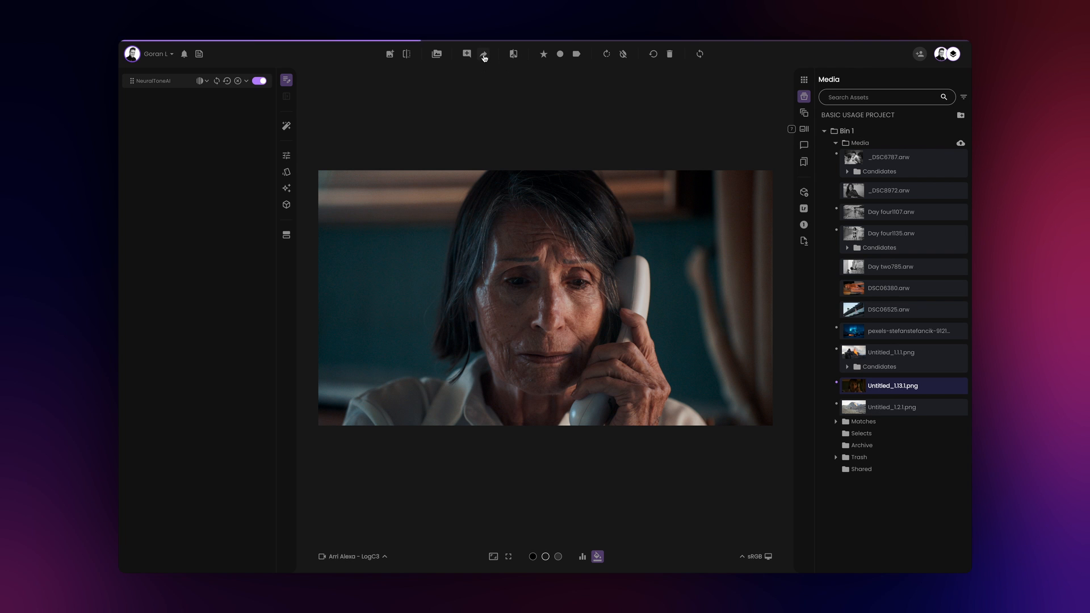
Share the phone-call portrait's grade and view the v1 candidate in the Shared folder
{"action": "left_click", "coordinate": [483, 54]}
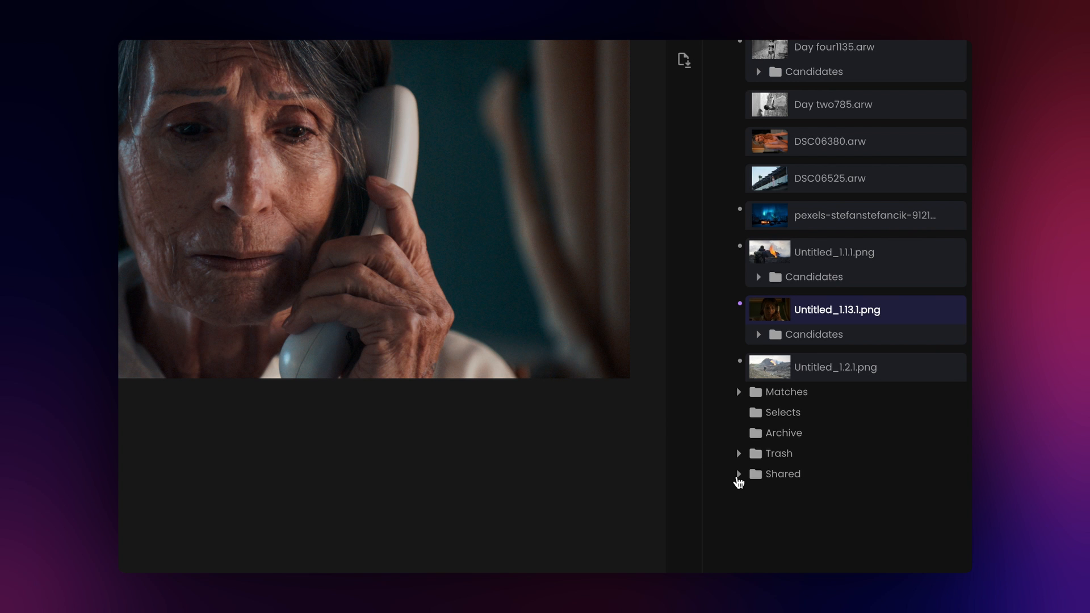
{"action": "left_click", "coordinate": [738, 475]}
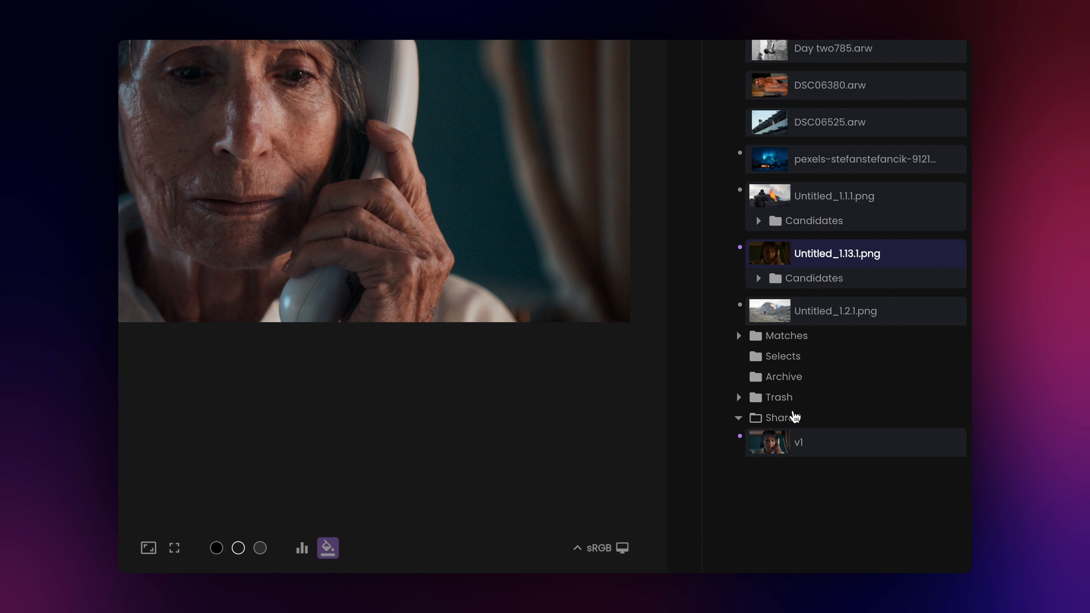
{"action": "left_click", "coordinate": [798, 442]}
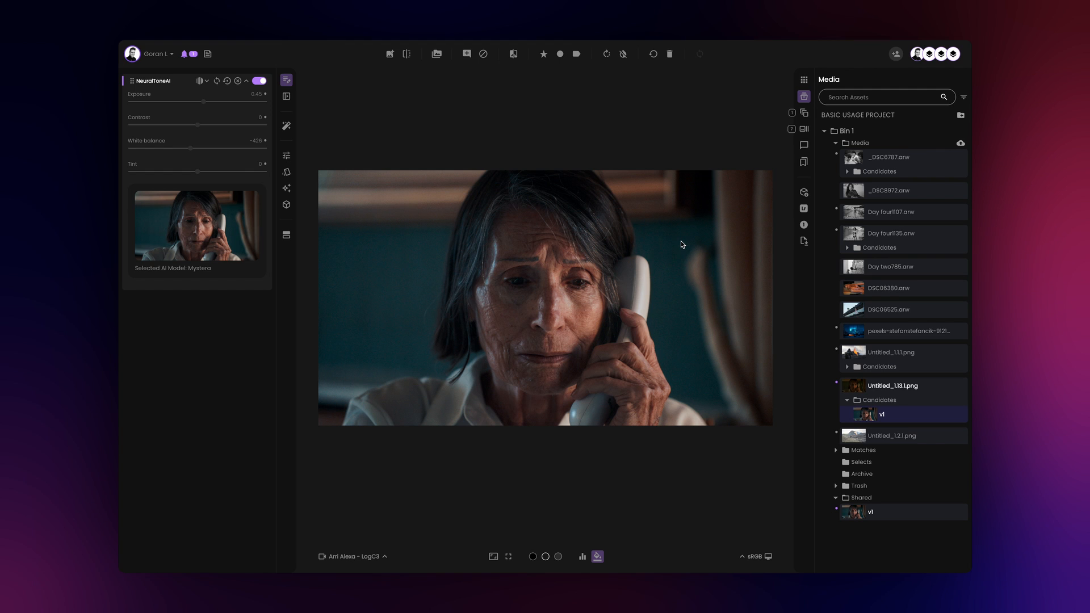
{"action": "mouse_move", "coordinate": [692, 245]}
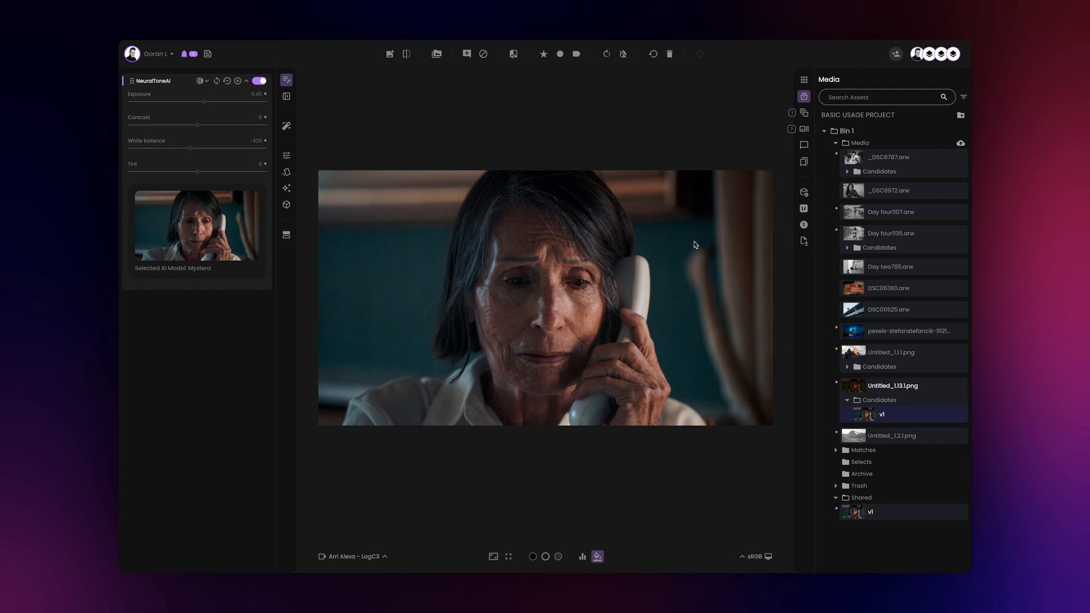
Review the Save Image, XMP profile, Capture One style and LUT export settings in turn
{"action": "left_click", "coordinate": [682, 386]}
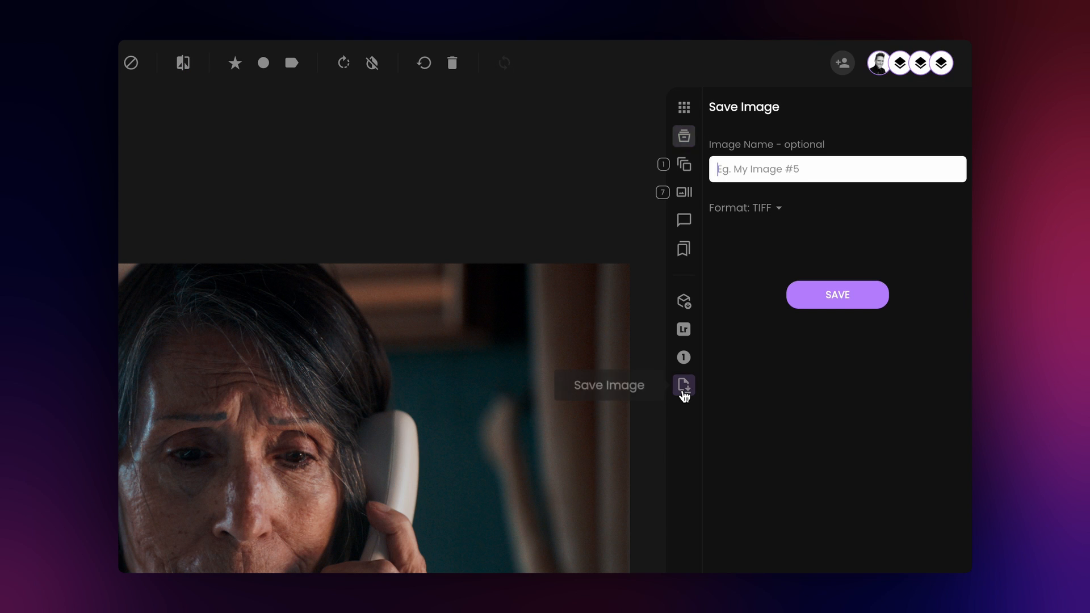
{"action": "mouse_move", "coordinate": [683, 329]}
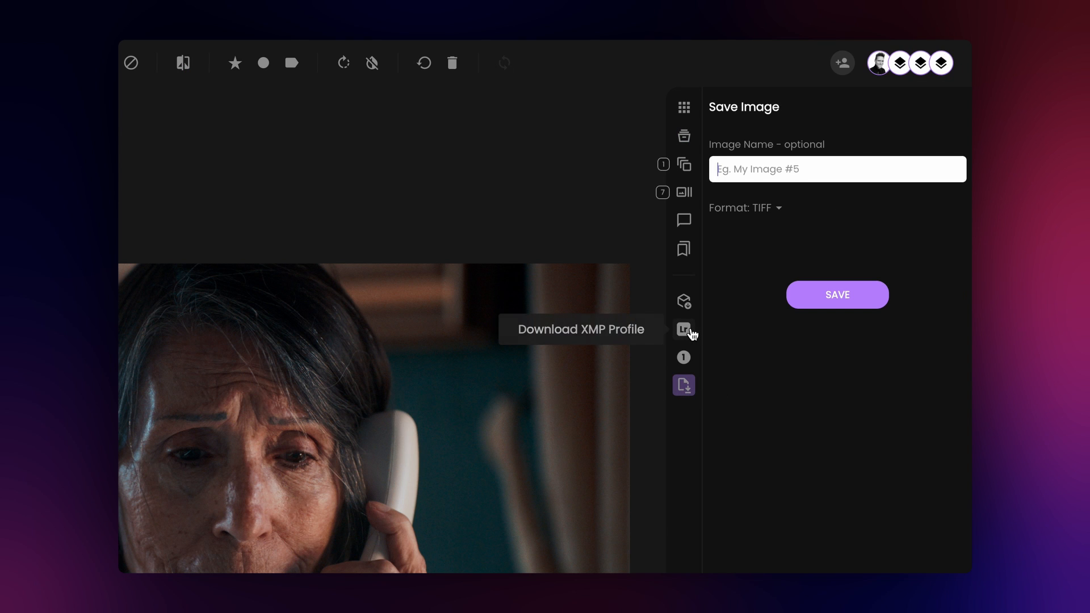
{"action": "left_click", "coordinate": [684, 329]}
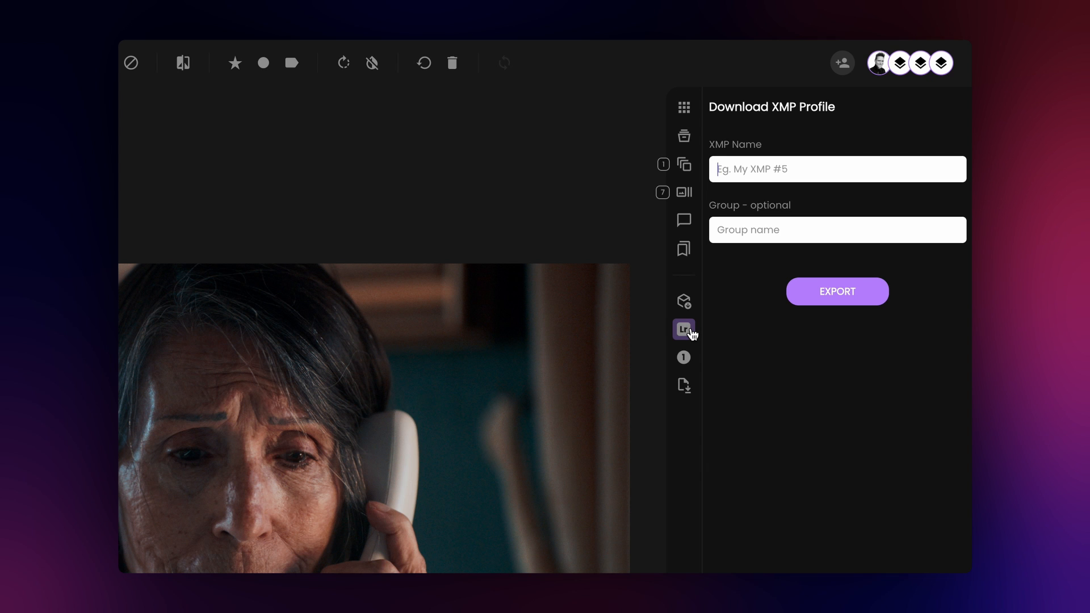
{"action": "mouse_move", "coordinate": [683, 357]}
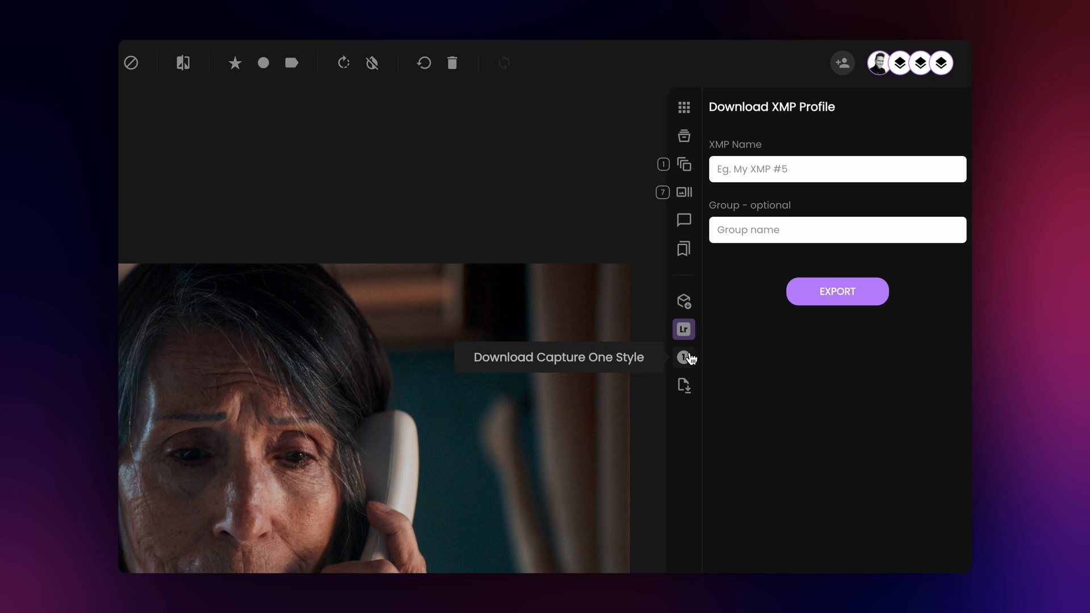
{"action": "left_click", "coordinate": [684, 357]}
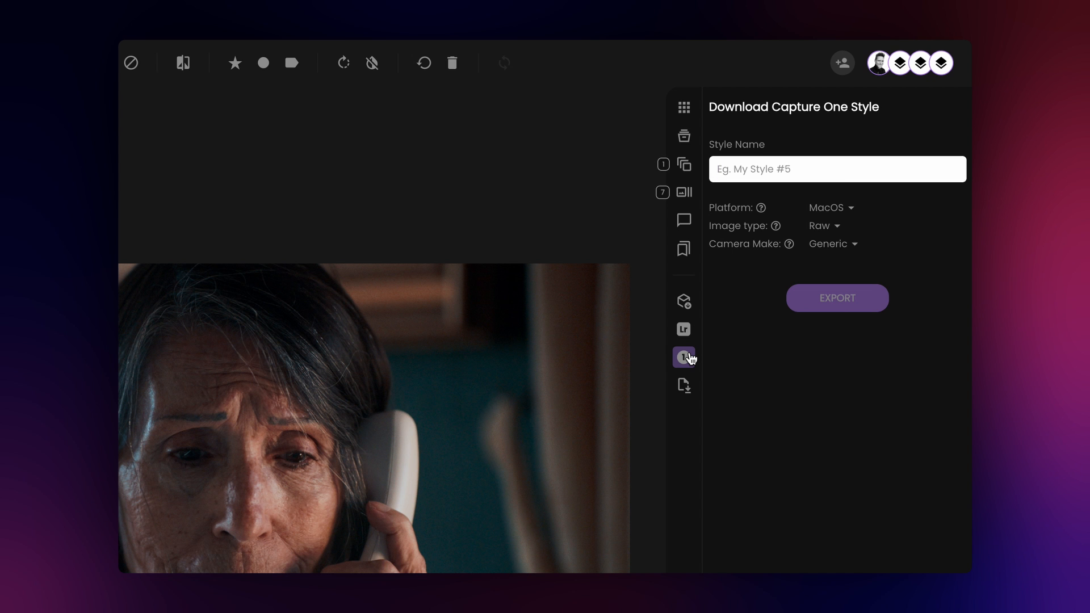
{"action": "mouse_move", "coordinate": [717, 365]}
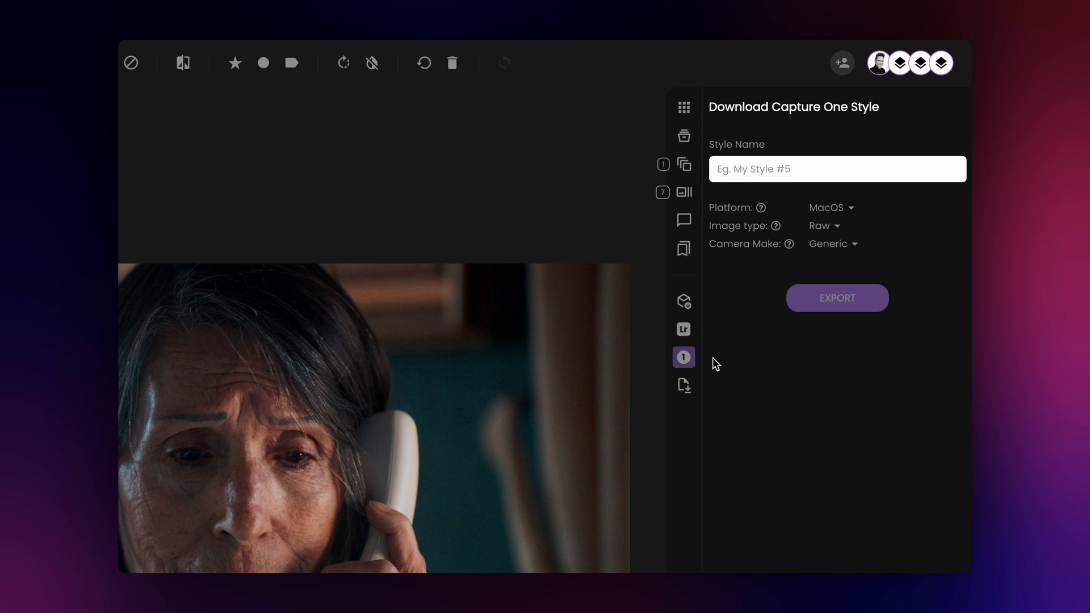
{"action": "mouse_move", "coordinate": [703, 305]}
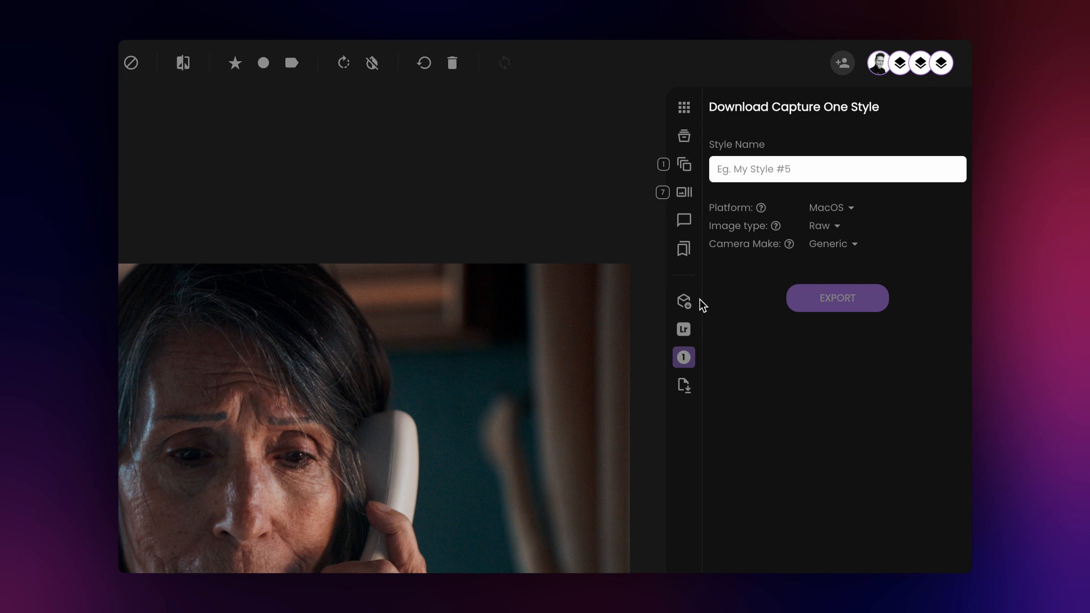
{"action": "left_click", "coordinate": [684, 301]}
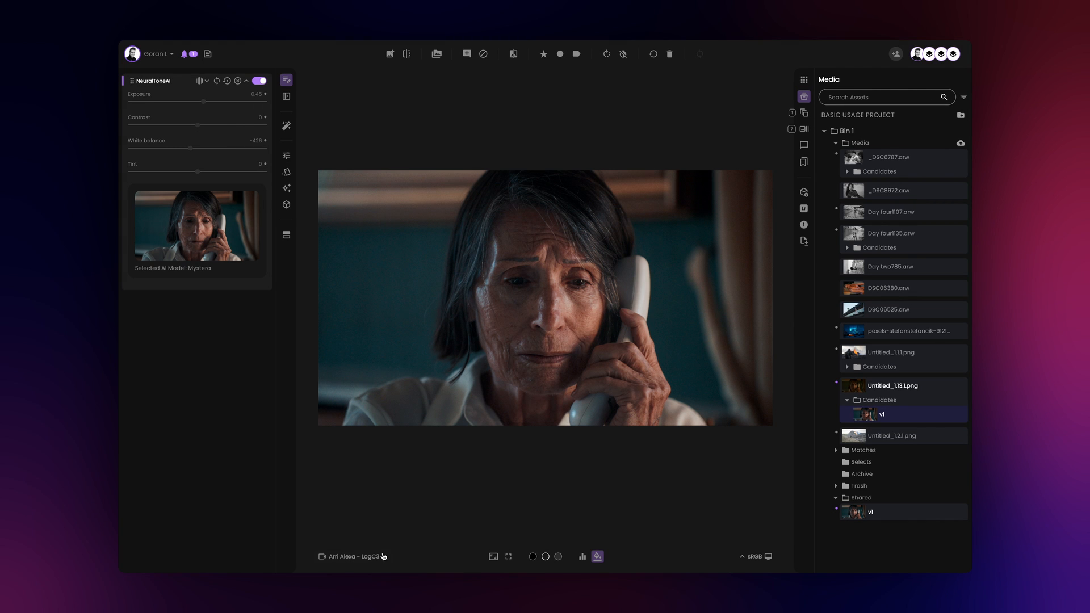
Set input colour space to Sony S-Log3 S-Gamut3.Cine and check the additional LUT download options
{"action": "left_click", "coordinate": [352, 557]}
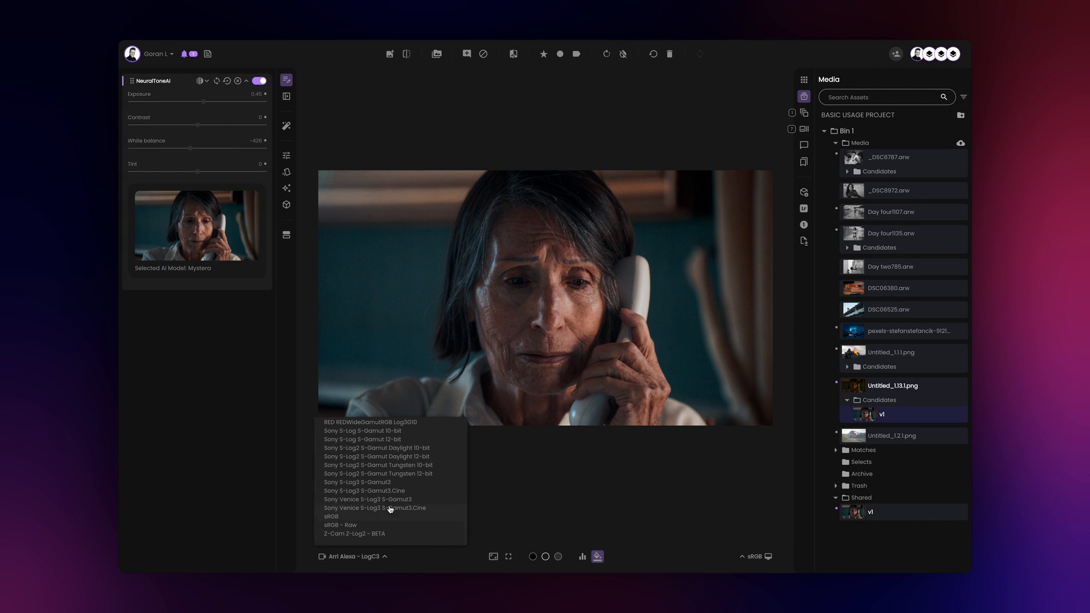
{"action": "left_click", "coordinate": [363, 491]}
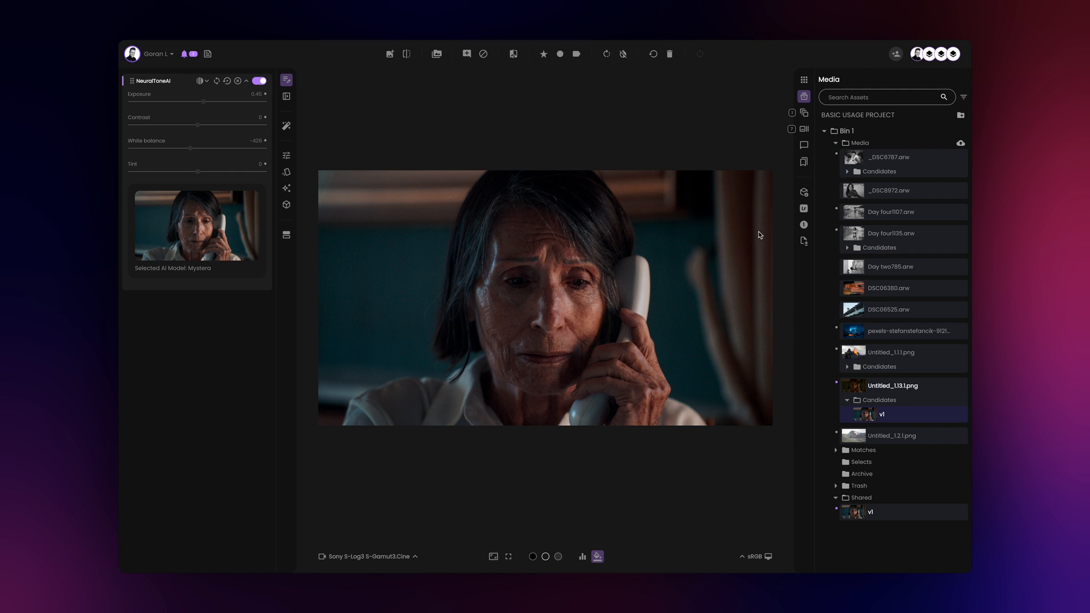
{"action": "left_click", "coordinate": [804, 193]}
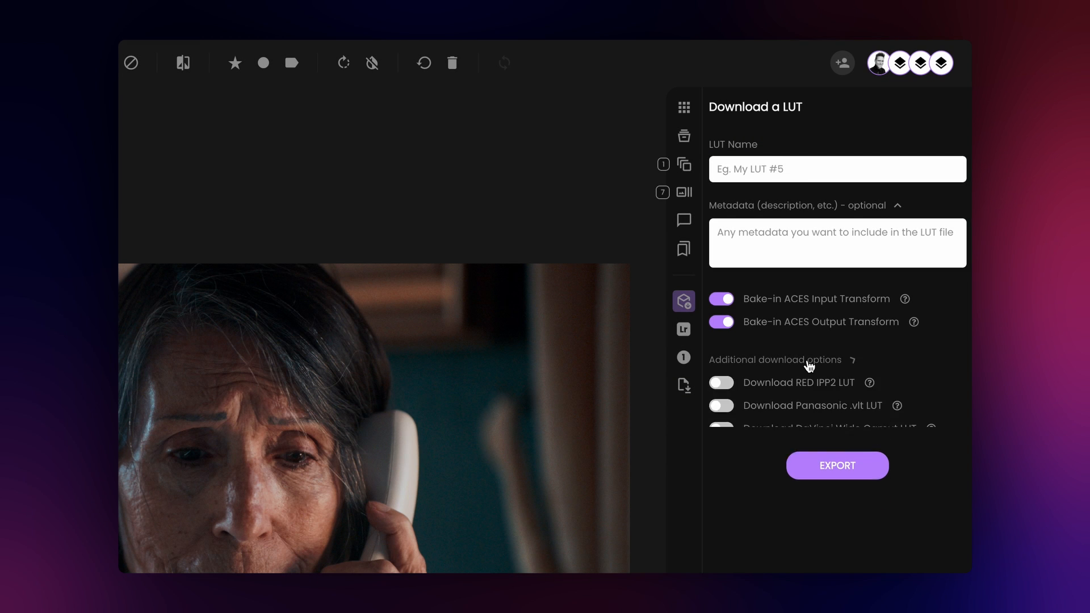
{"action": "left_click", "coordinate": [776, 360]}
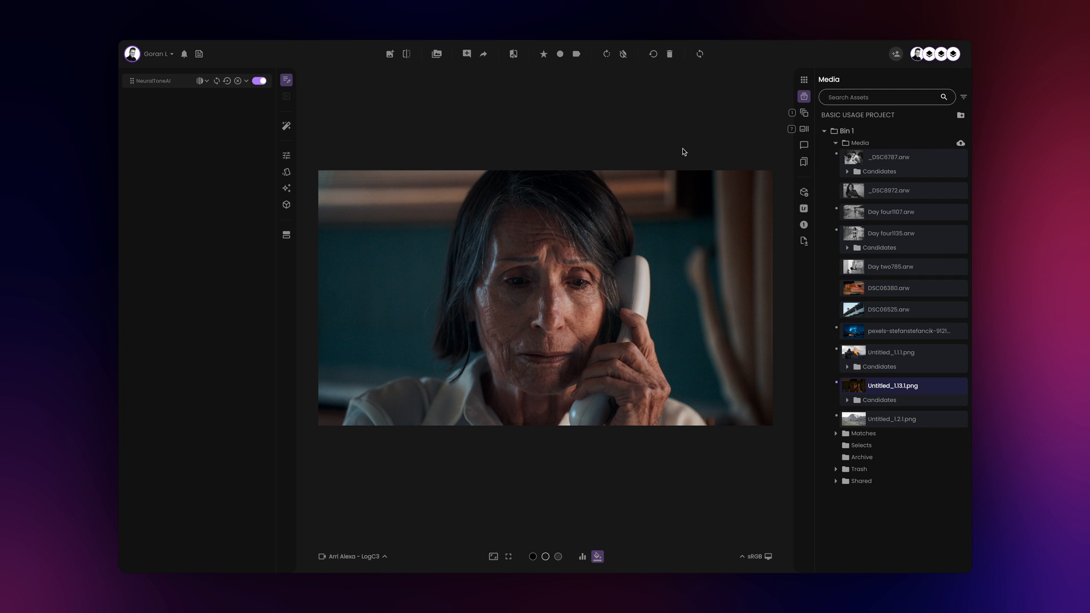
{"action": "mouse_move", "coordinate": [725, 155]}
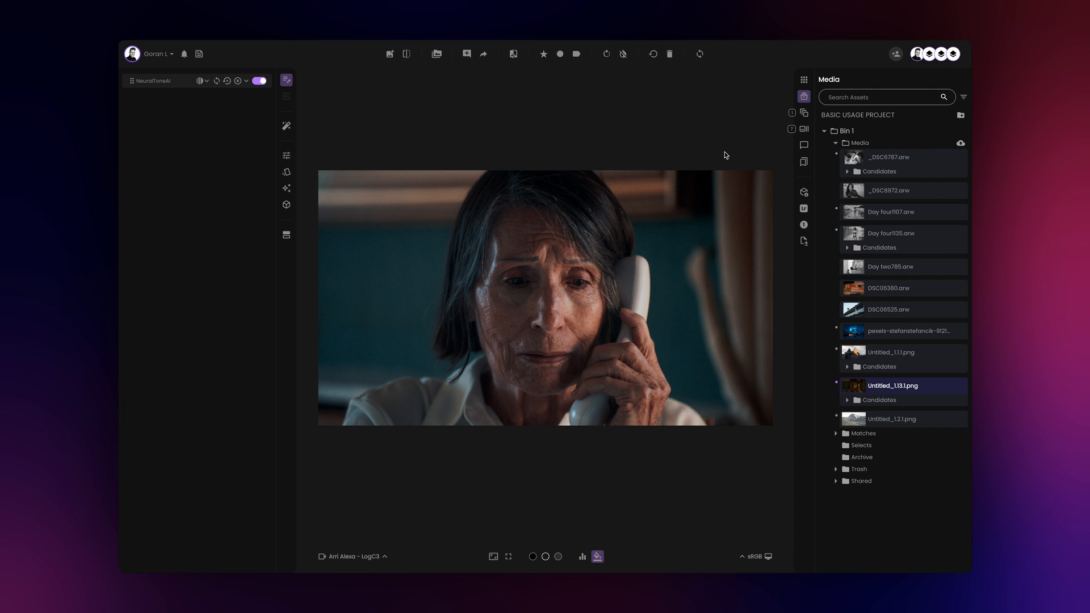
Save the current look as preset 'My Pres' inside a new folder 'My Folder'
{"action": "left_click", "coordinate": [803, 163]}
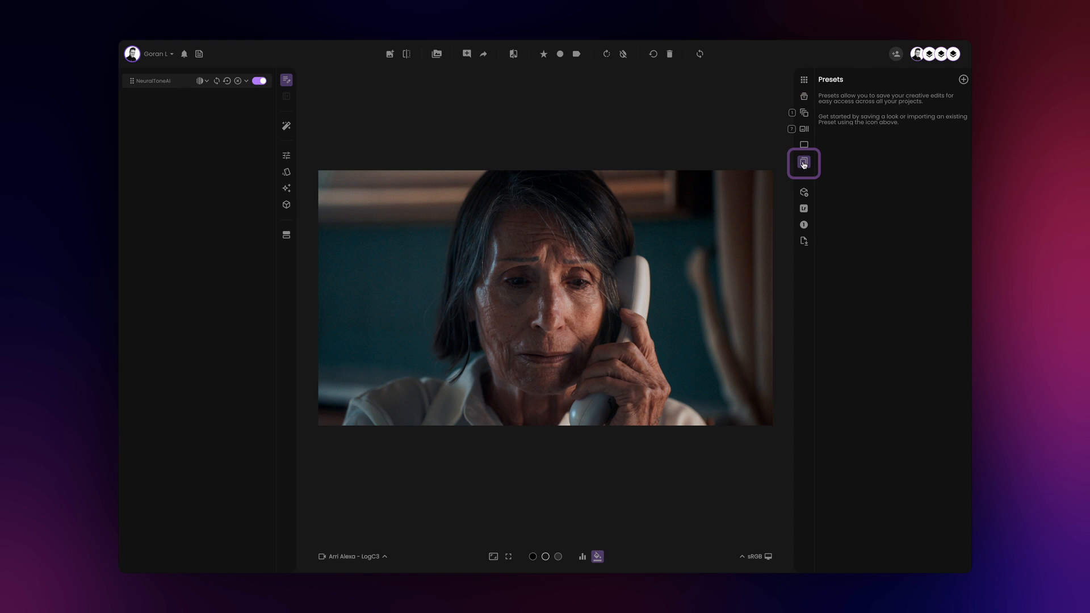
{"action": "left_click", "coordinate": [804, 163]}
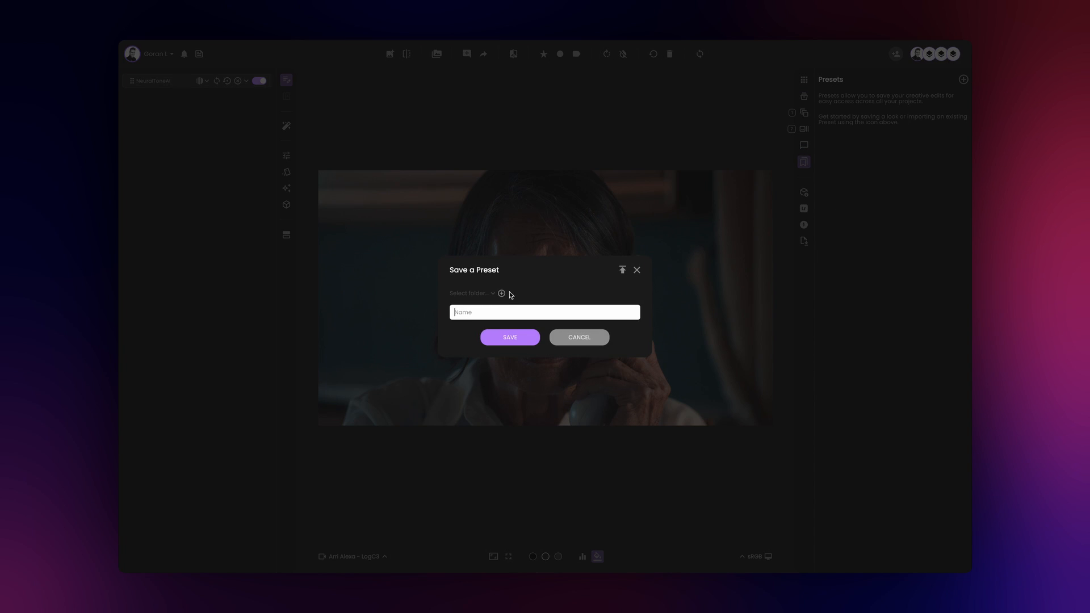
{"action": "type", "text": "My Fol"}
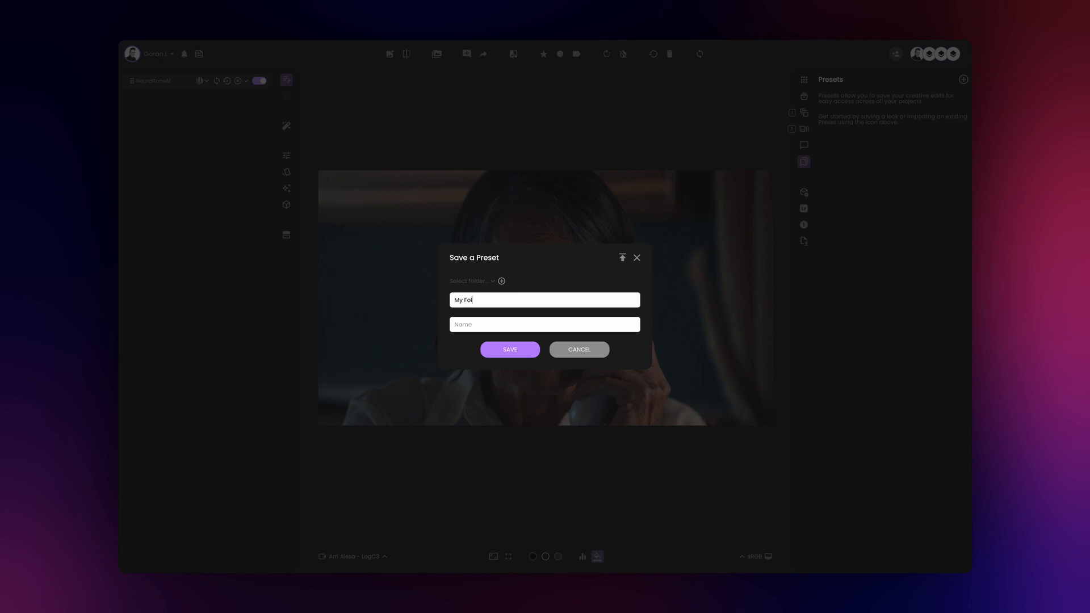
{"action": "type", "text": "My Pres"}
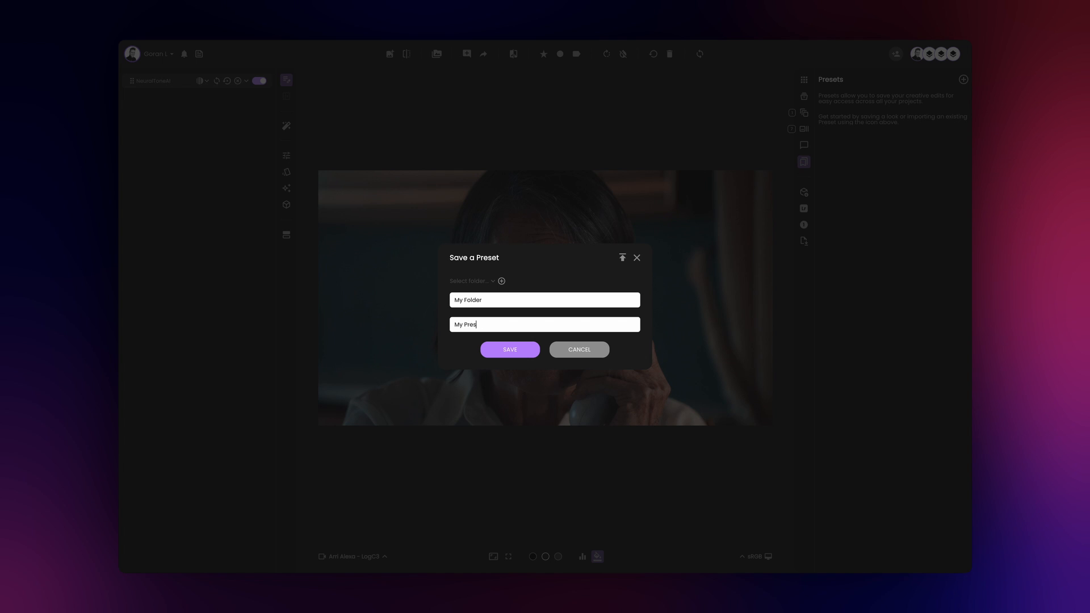
{"action": "left_click", "coordinate": [510, 349]}
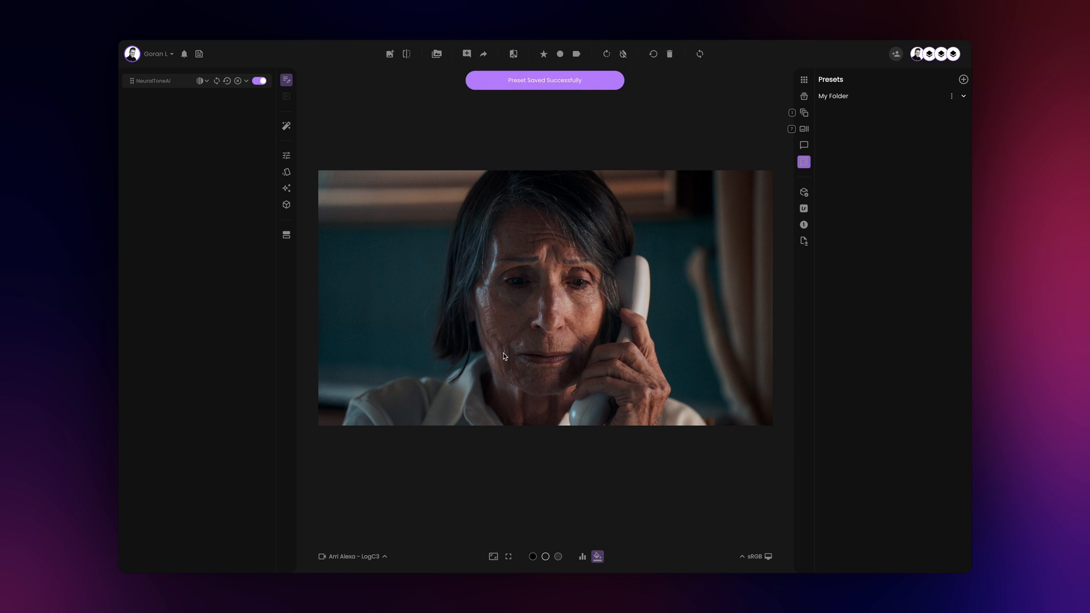